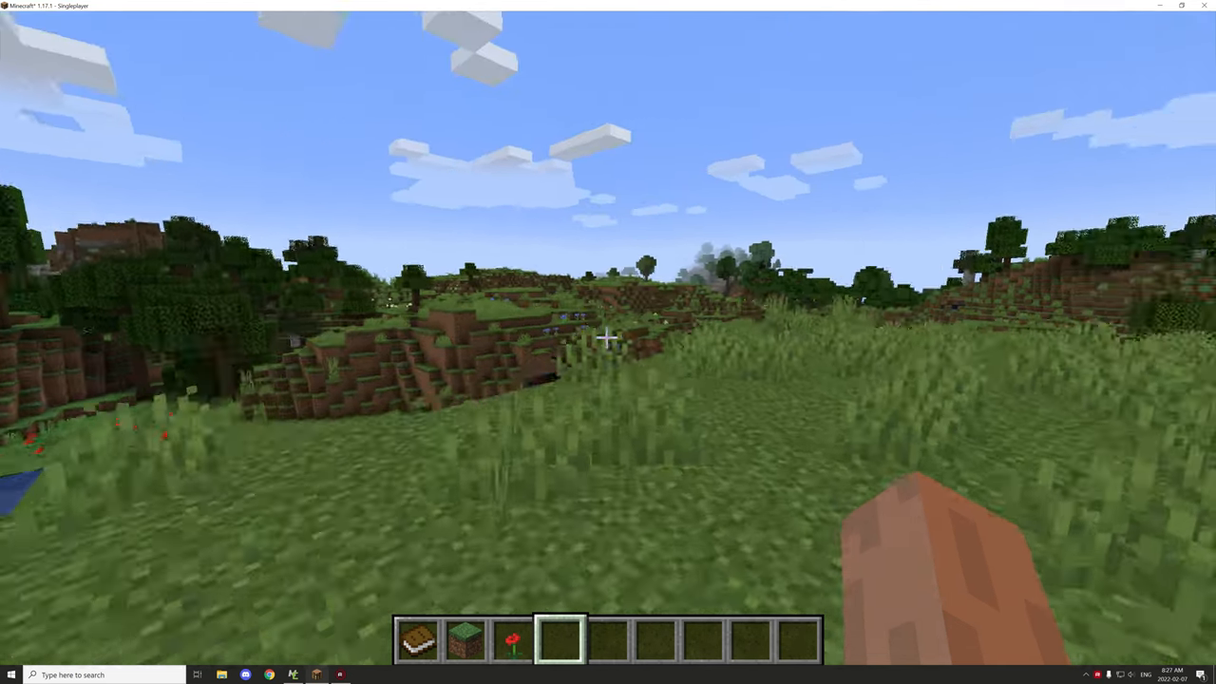
{"action": "mouse_move", "coordinate": [608, 336]}
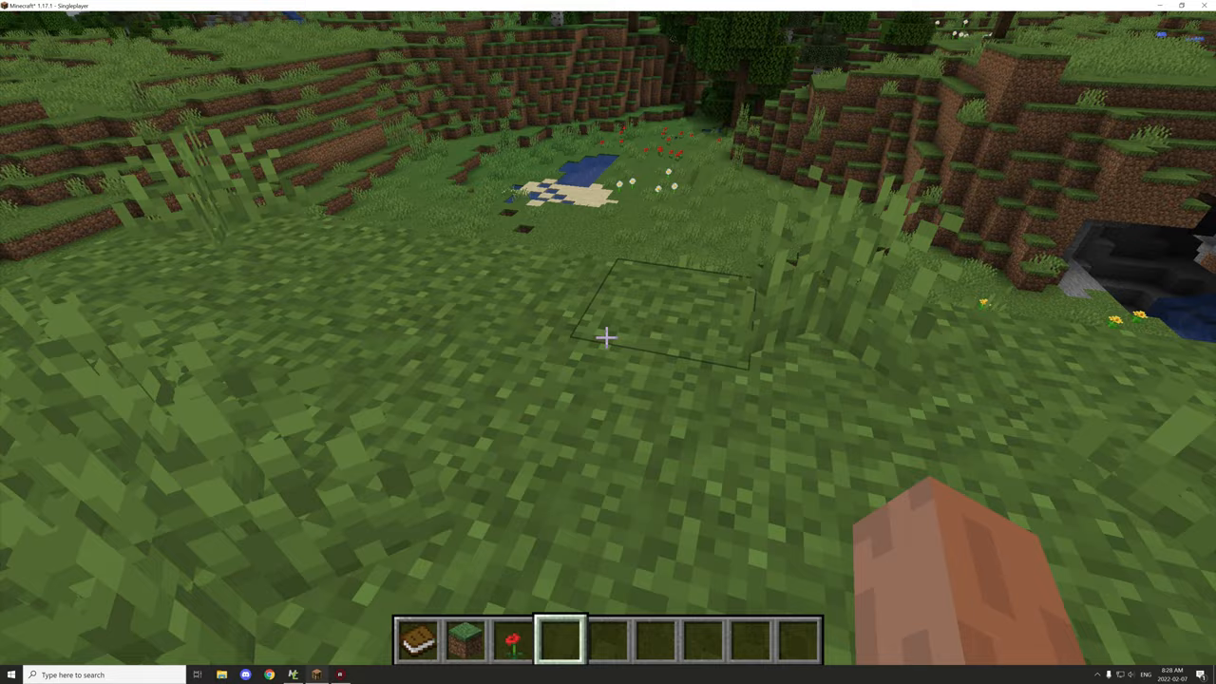
Toggle the F3 overlay to read grass block coordinates -237, 73, 174, then save a screenshot
{"action": "key", "text": "f3"}
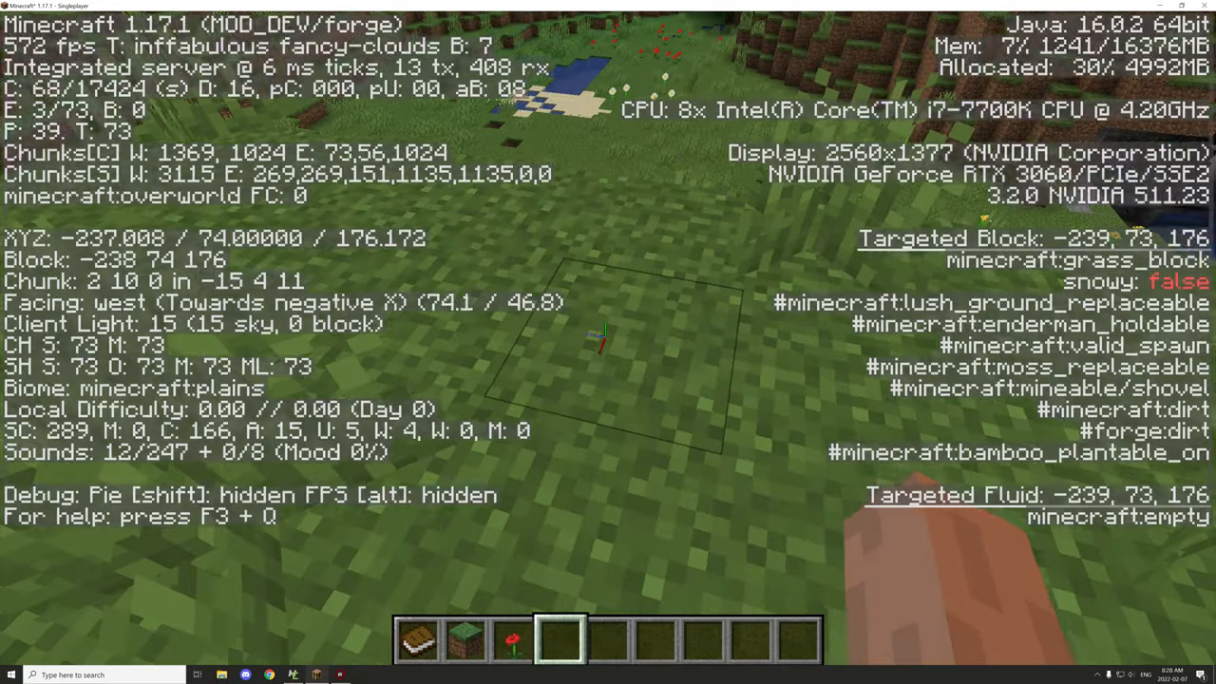
{"action": "mouse_move", "coordinate": [608, 342]}
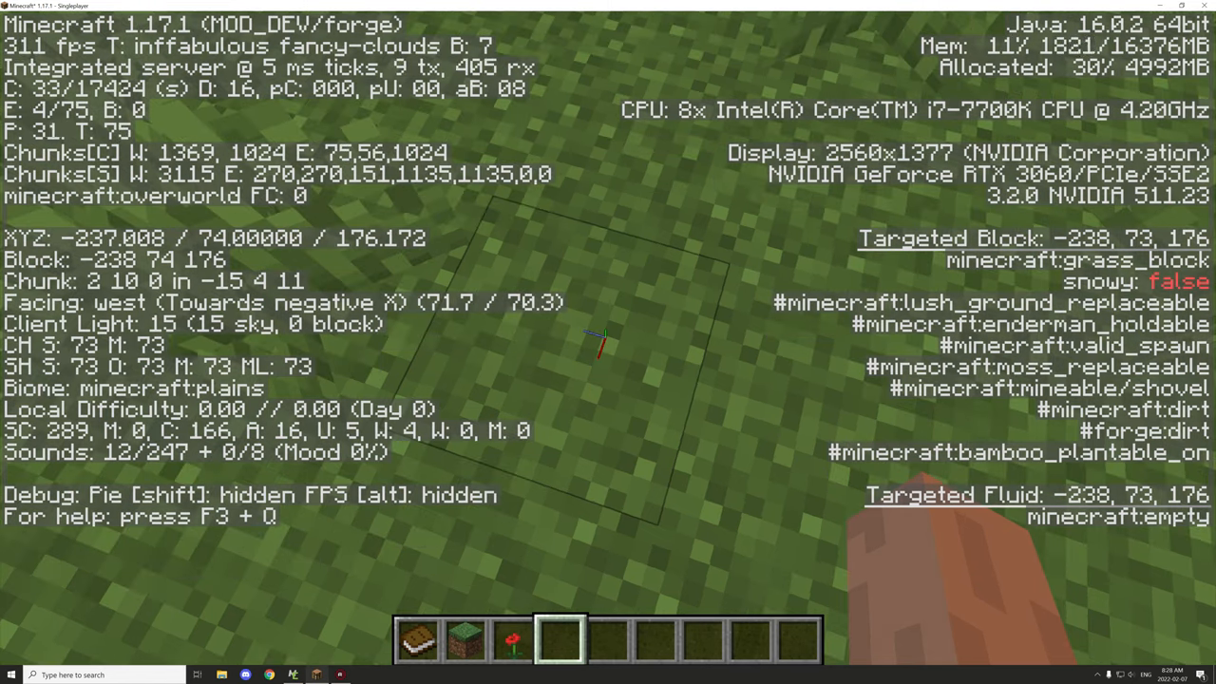
{"action": "key", "text": "f3"}
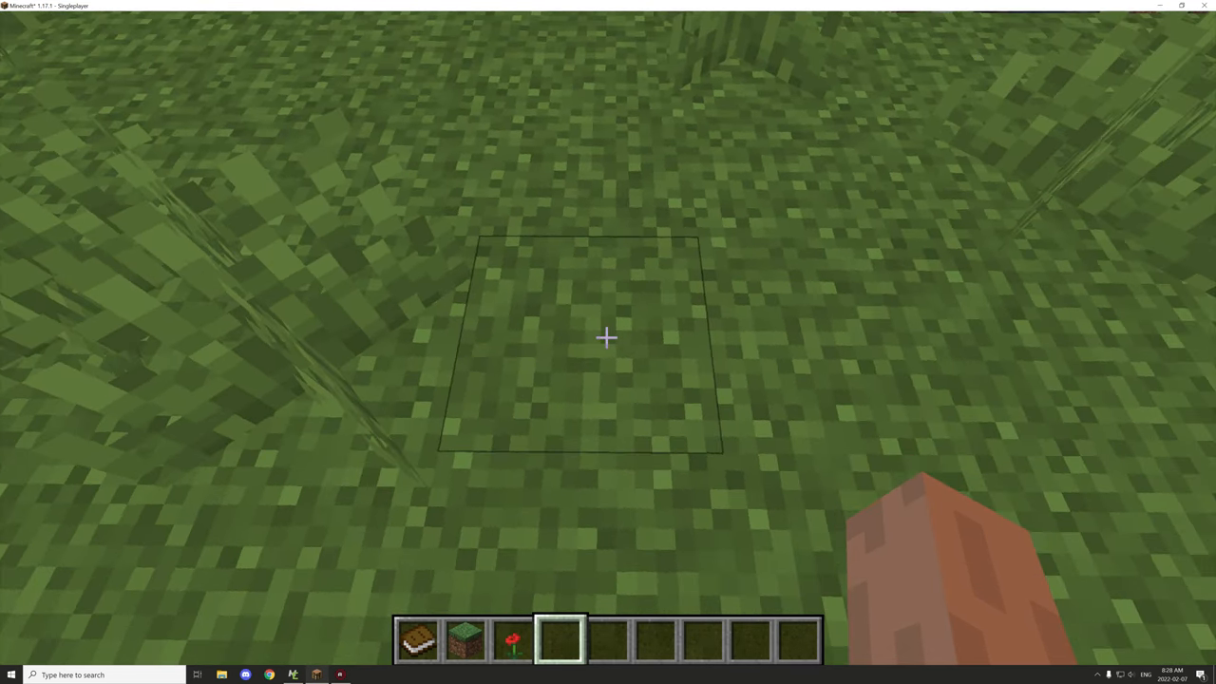
{"action": "mouse_move", "coordinate": [608, 337]}
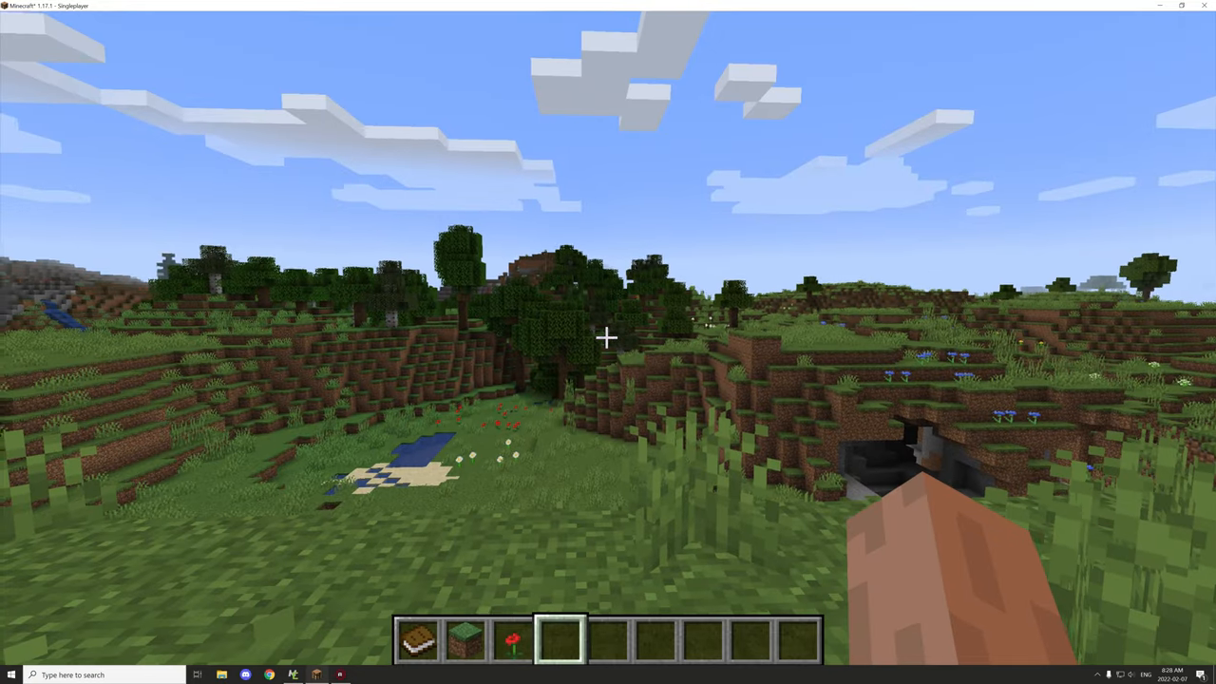
{"action": "key", "text": "F3"}
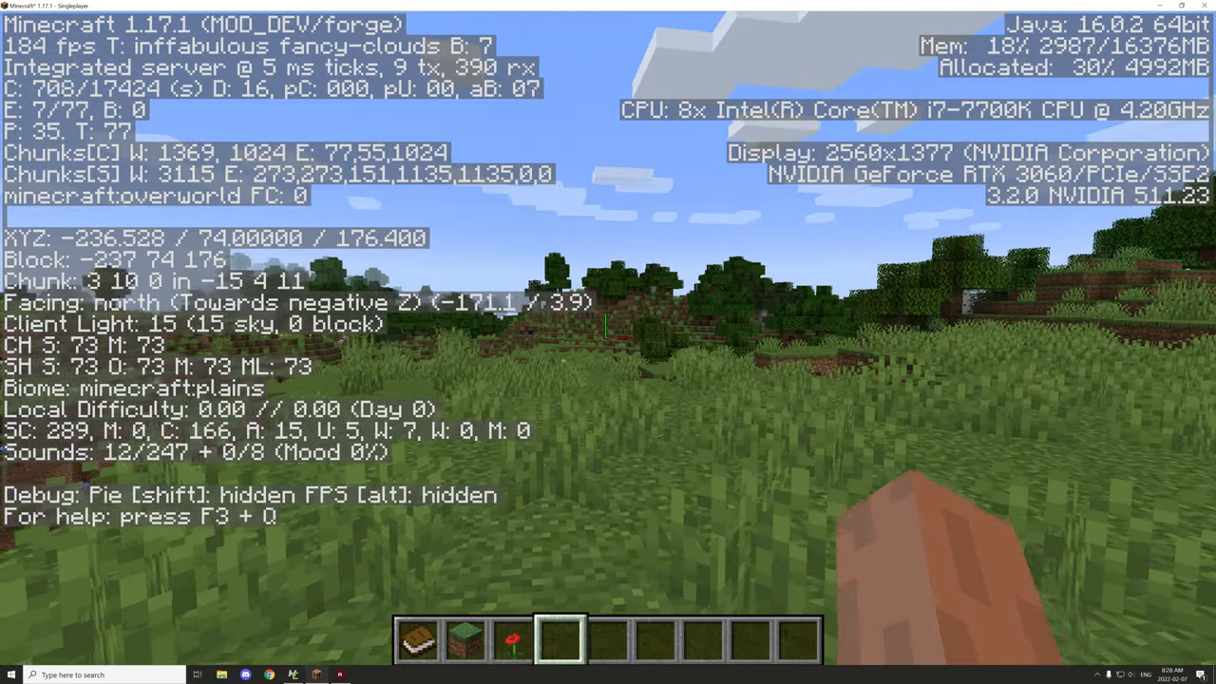
{"action": "key", "text": "F3"}
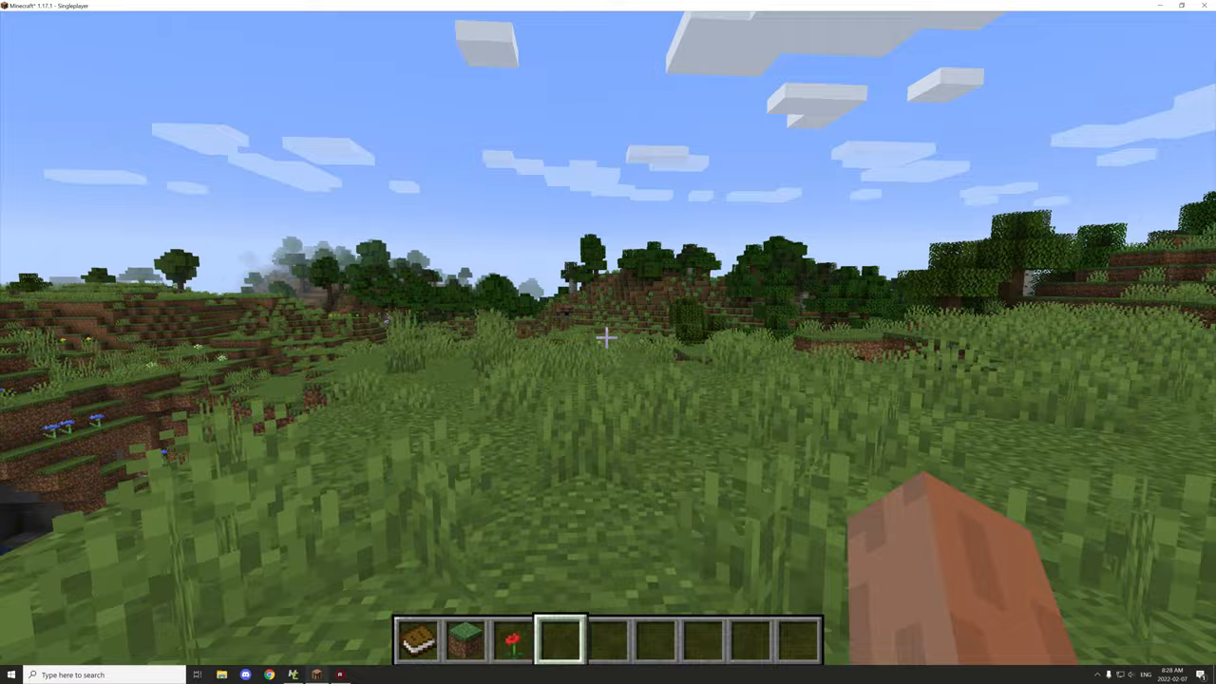
{"action": "key", "text": "F3"}
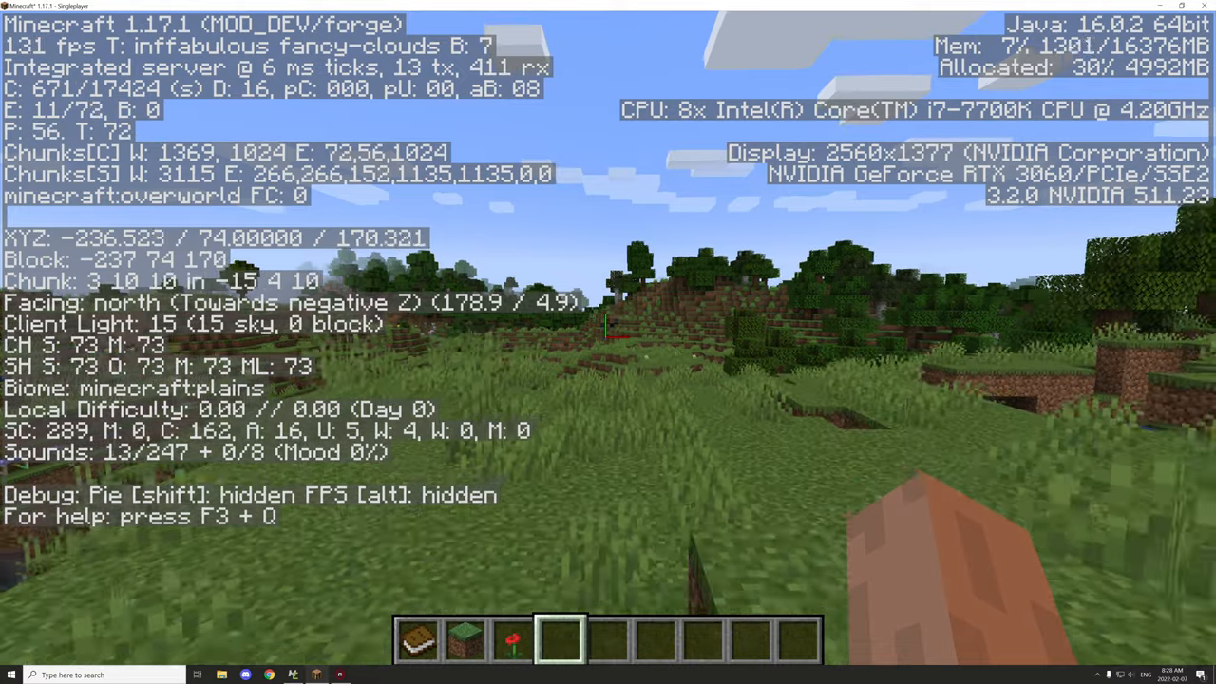
{"action": "key", "text": "F3"}
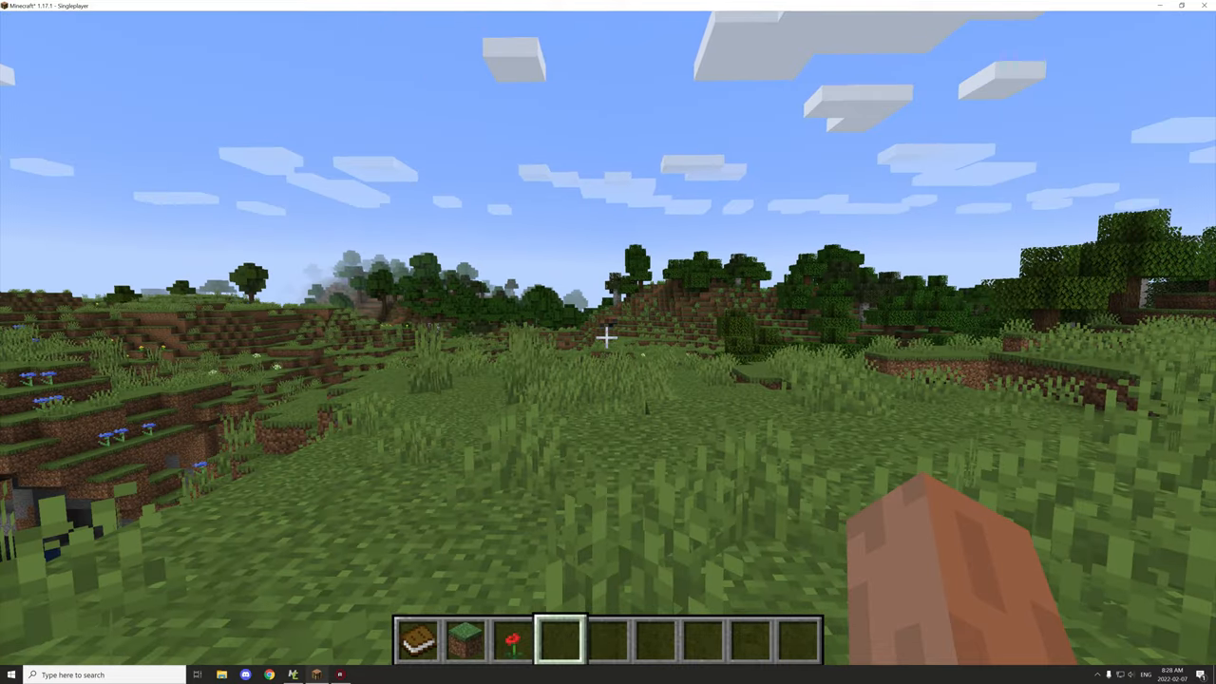
{"action": "key", "text": "F3"}
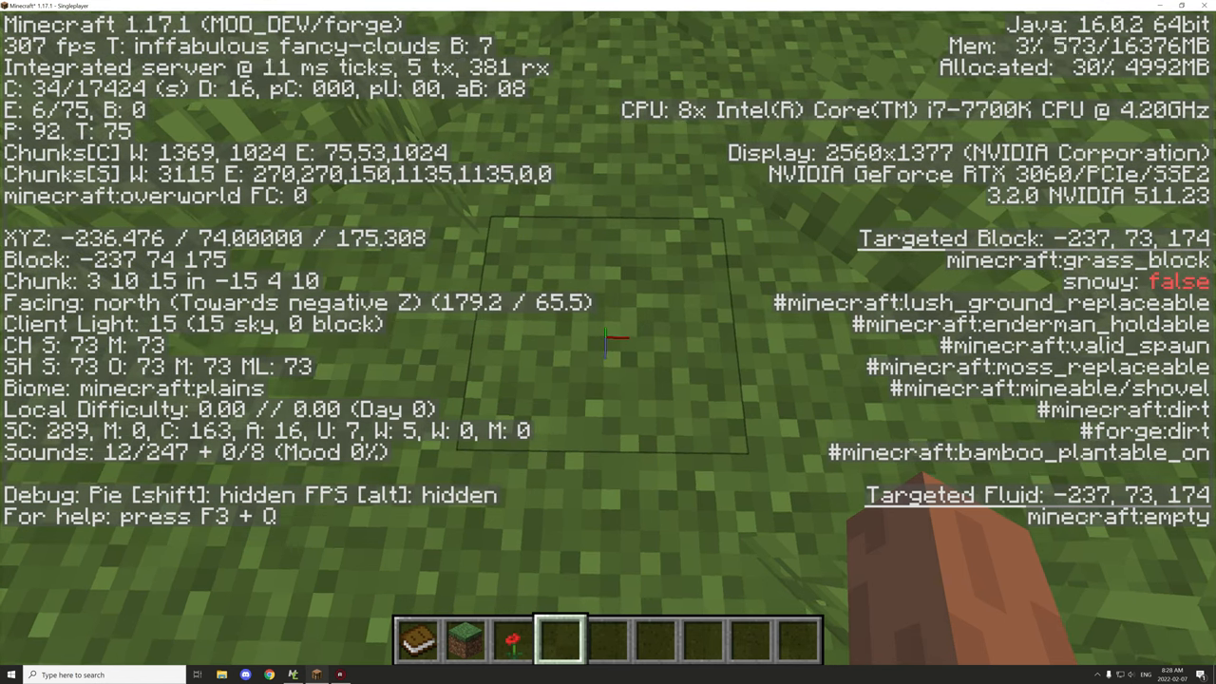
{"action": "key", "text": "F3"}
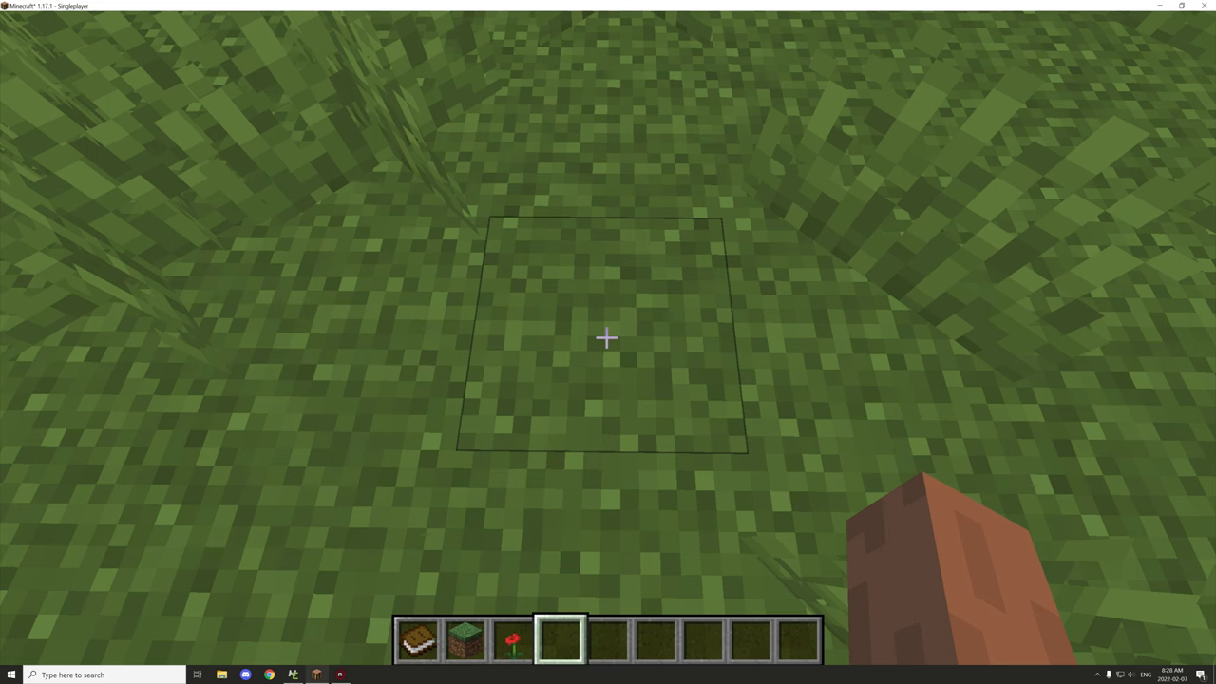
{"action": "key", "text": "F3"}
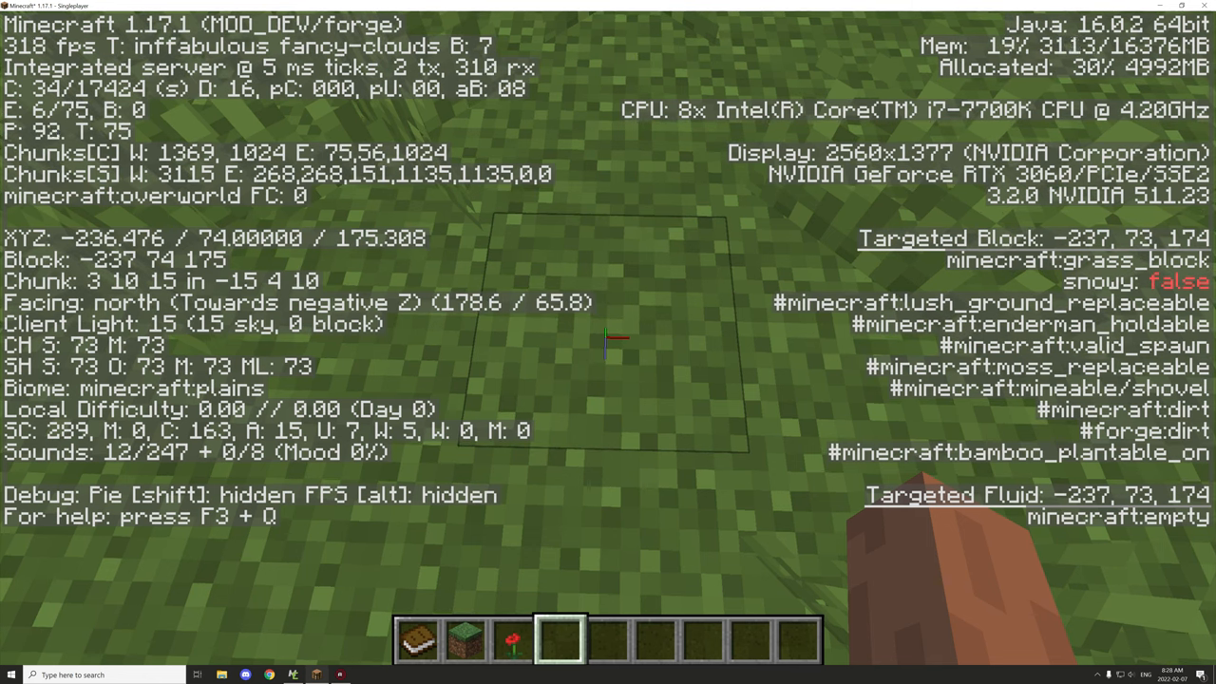
{"action": "key", "text": "F2"}
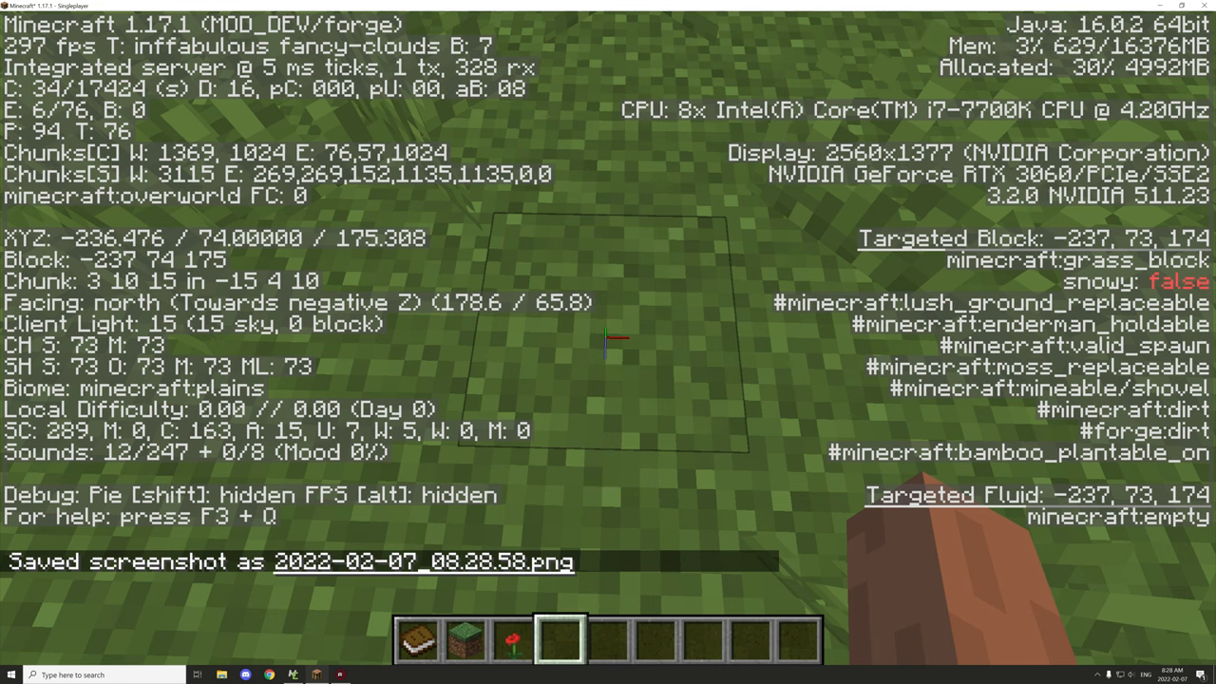
{"action": "key", "text": "f3"}
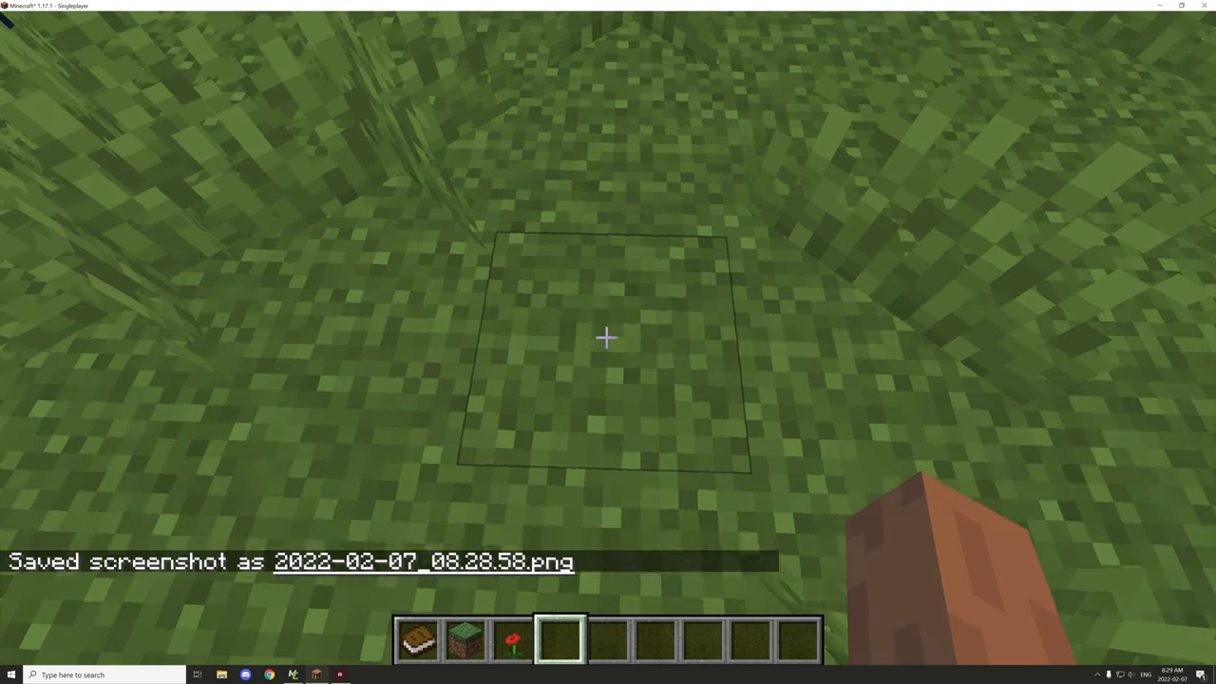
Break the grass block, read the ThisPos and RelativePos chat messages, then exit to the desktop
{"action": "left_click", "coordinate": [607, 337]}
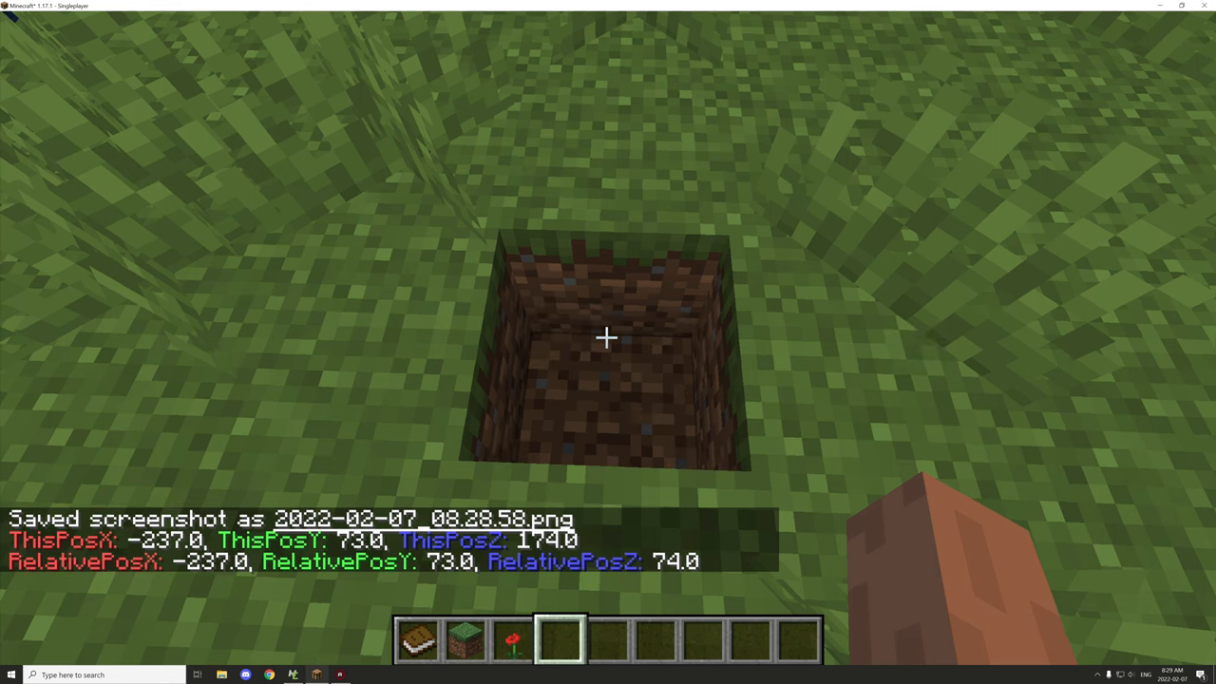
{"action": "key", "text": "f3"}
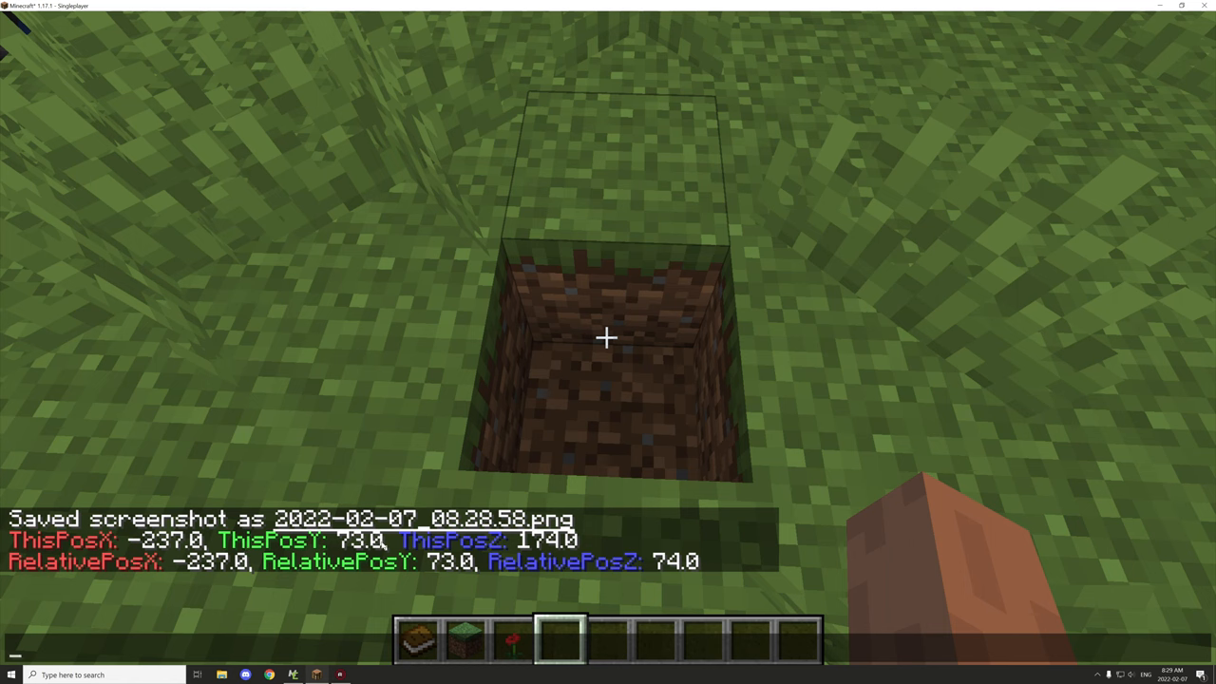
{"action": "mouse_move", "coordinate": [306, 571]}
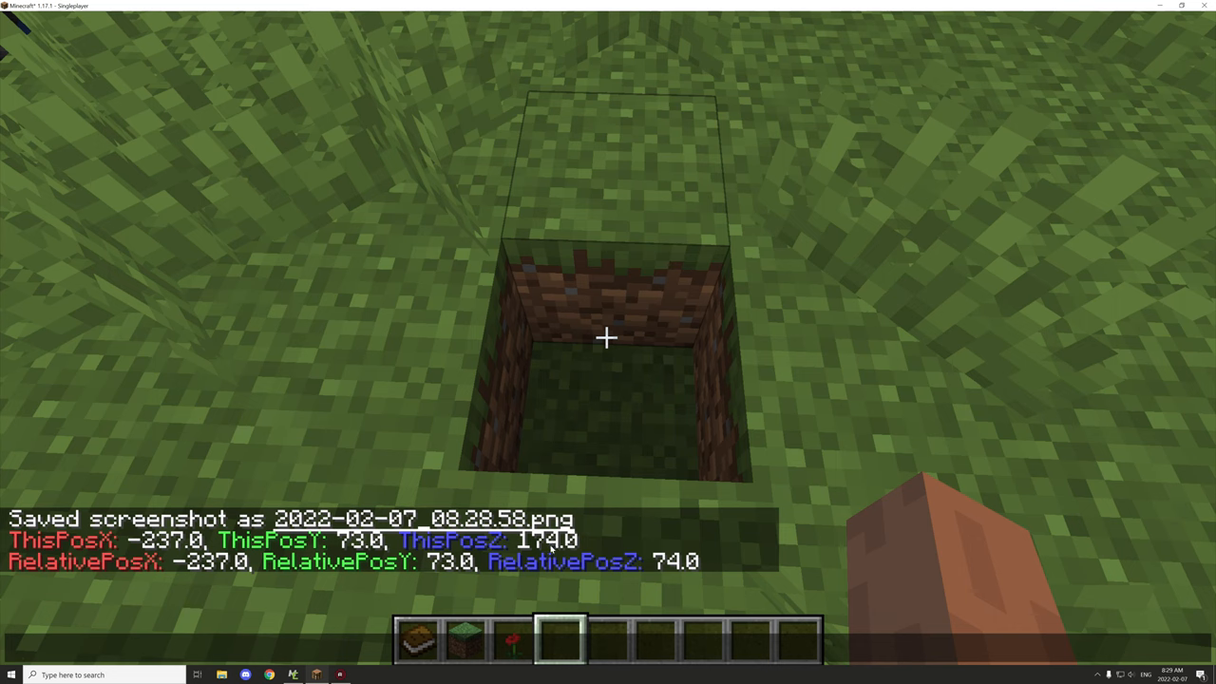
{"action": "mouse_move", "coordinate": [687, 570]}
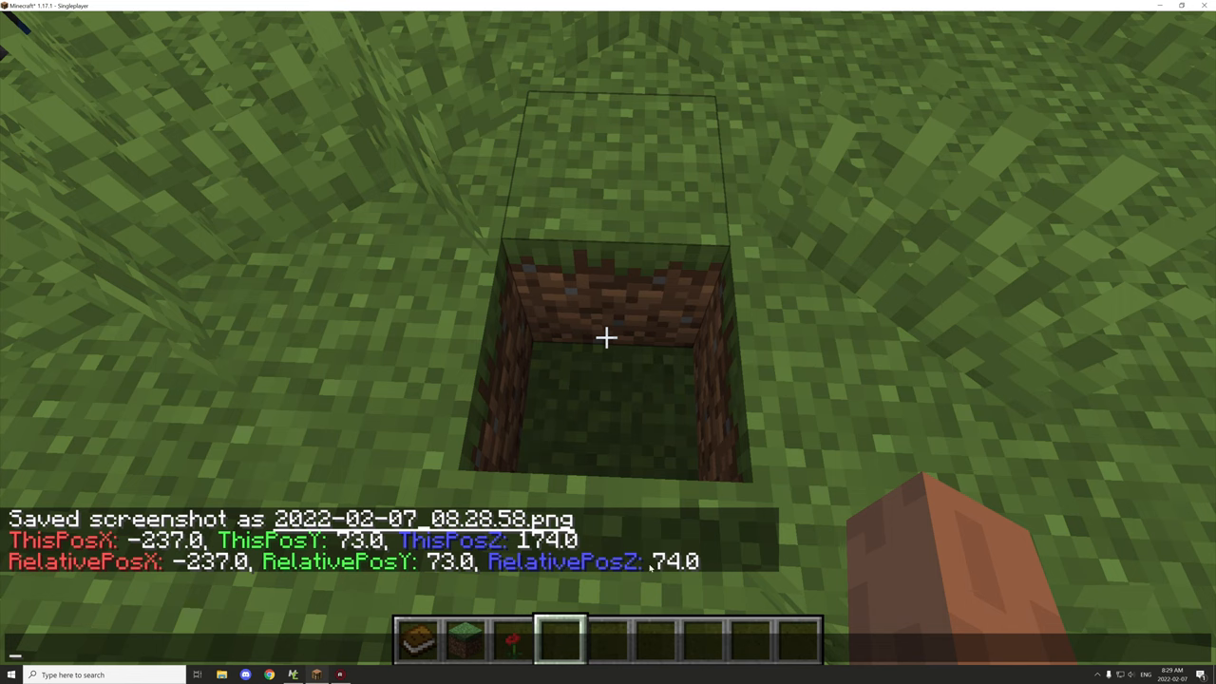
{"action": "mouse_move", "coordinate": [691, 573]}
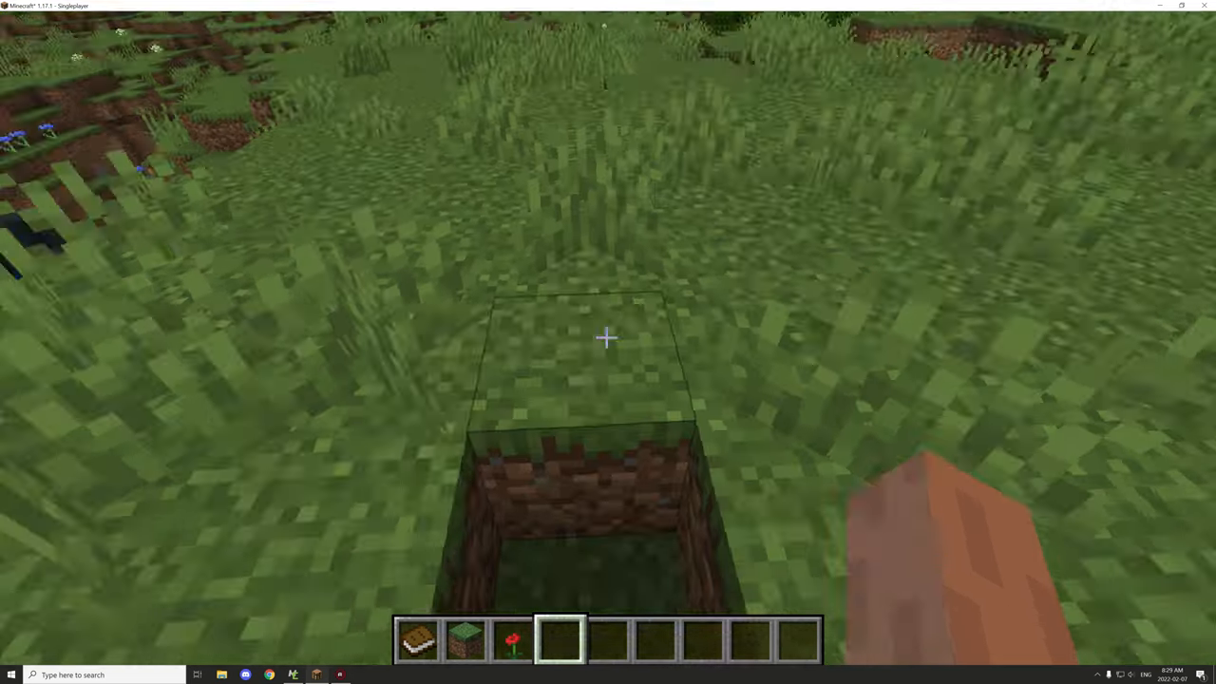
{"action": "mouse_move", "coordinate": [608, 337]}
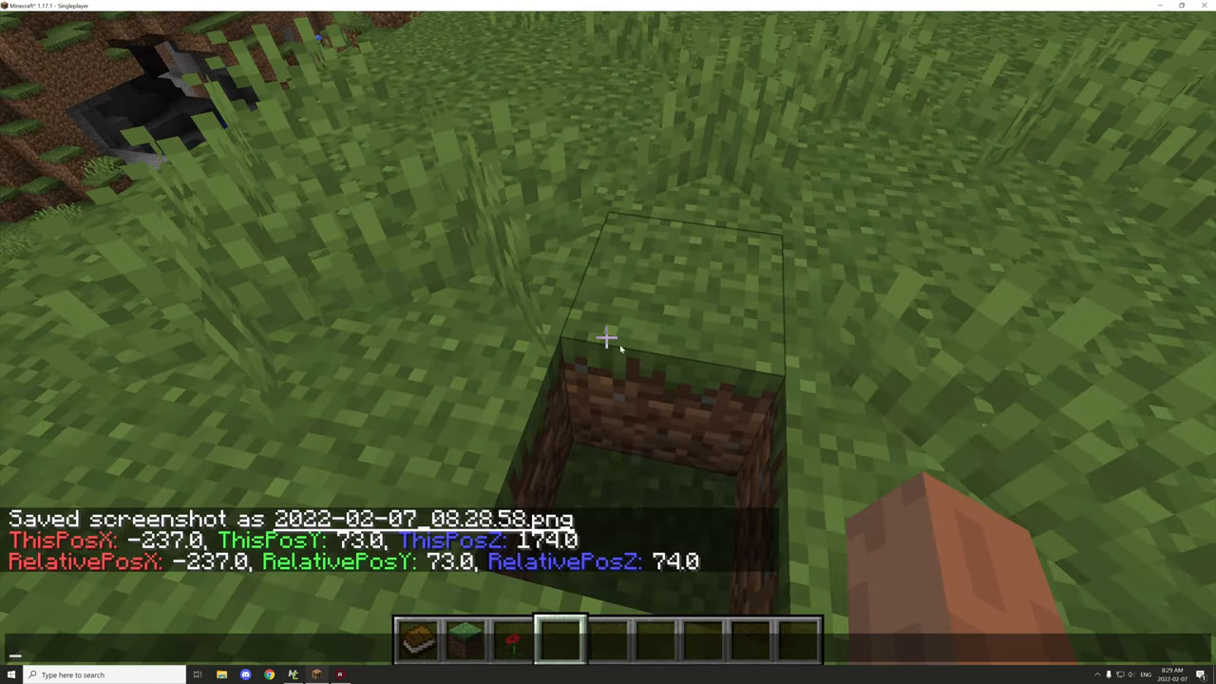
{"action": "key", "text": "Escape"}
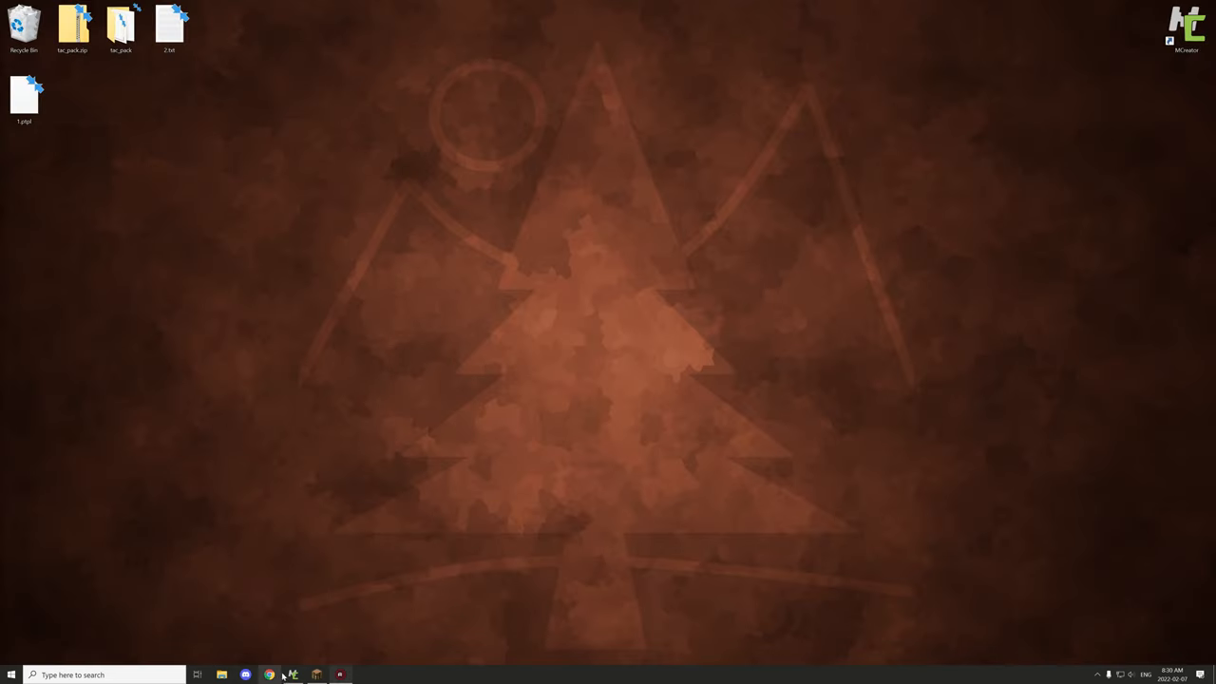
Switch to MCreator and open the RelativePlace procedure from the workspace
{"action": "left_click", "coordinate": [292, 675]}
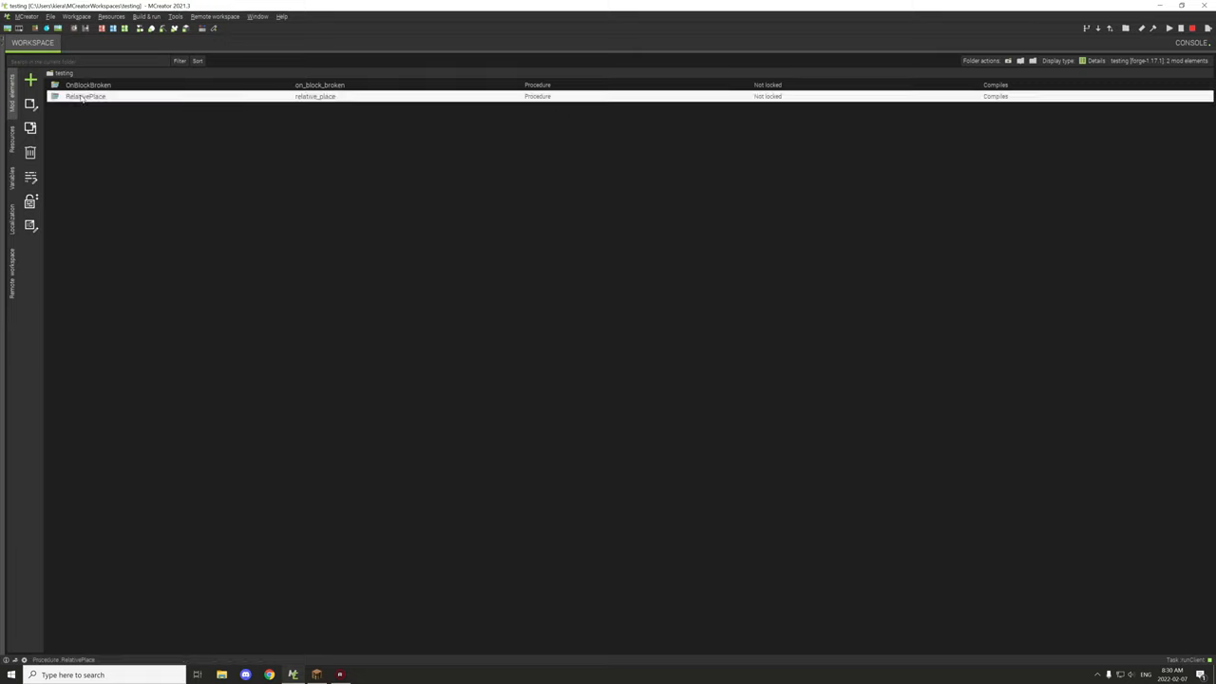
{"action": "double_click", "coordinate": [86, 96]}
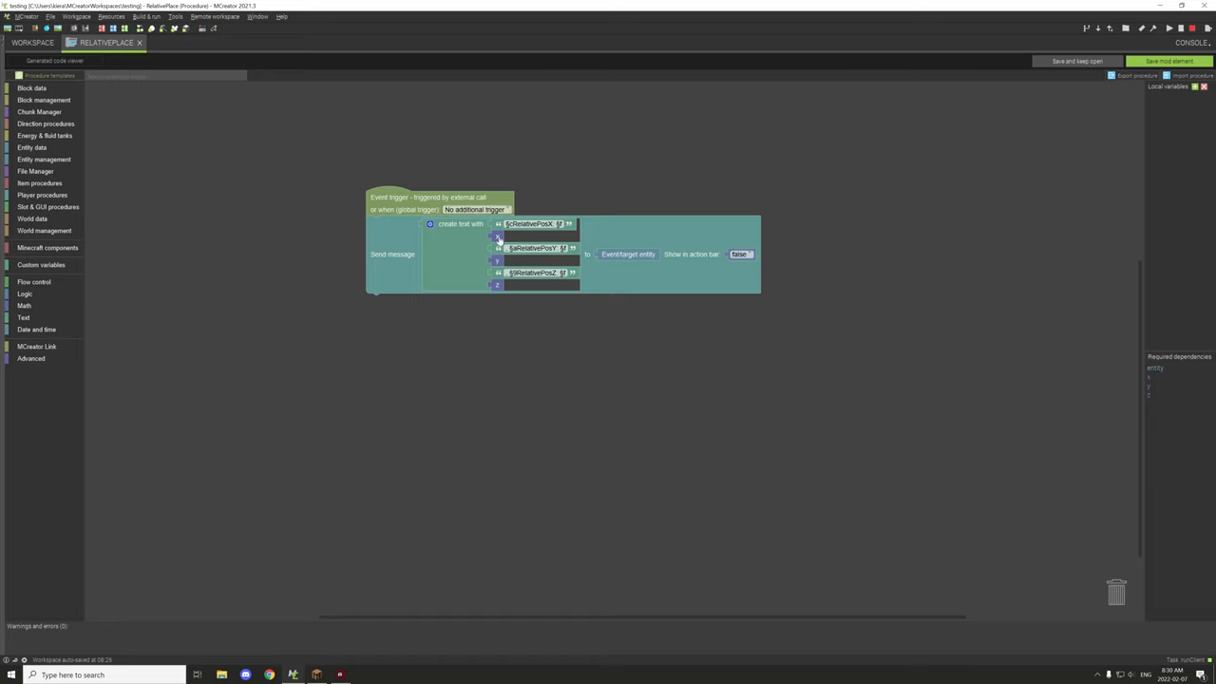
{"action": "mouse_move", "coordinate": [470, 323]}
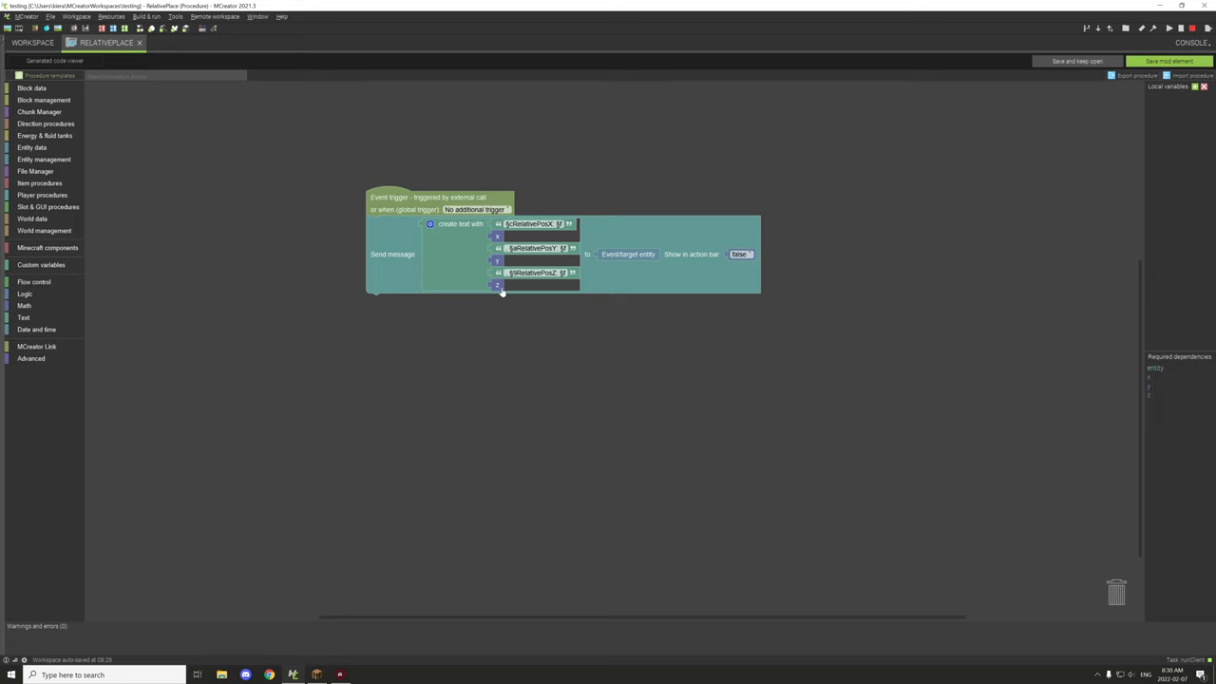
{"action": "mouse_move", "coordinate": [499, 297]}
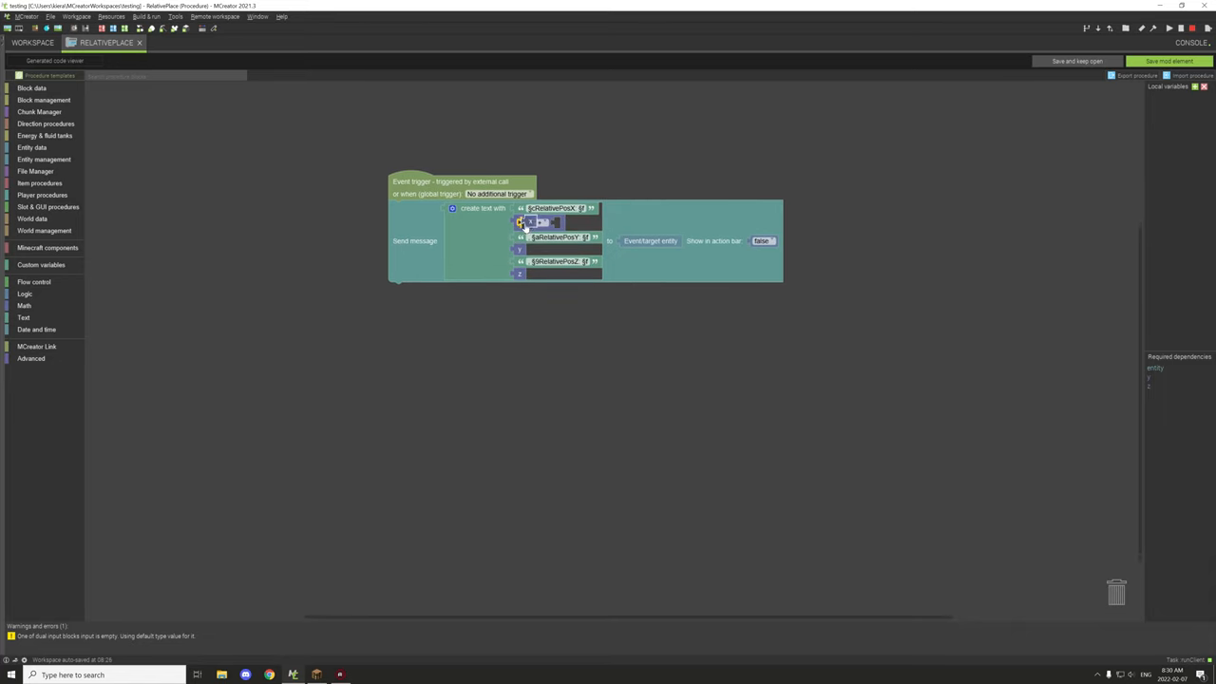
Pull the two-input math block out of the x input and bring up its options
{"action": "left_click", "coordinate": [24, 304]}
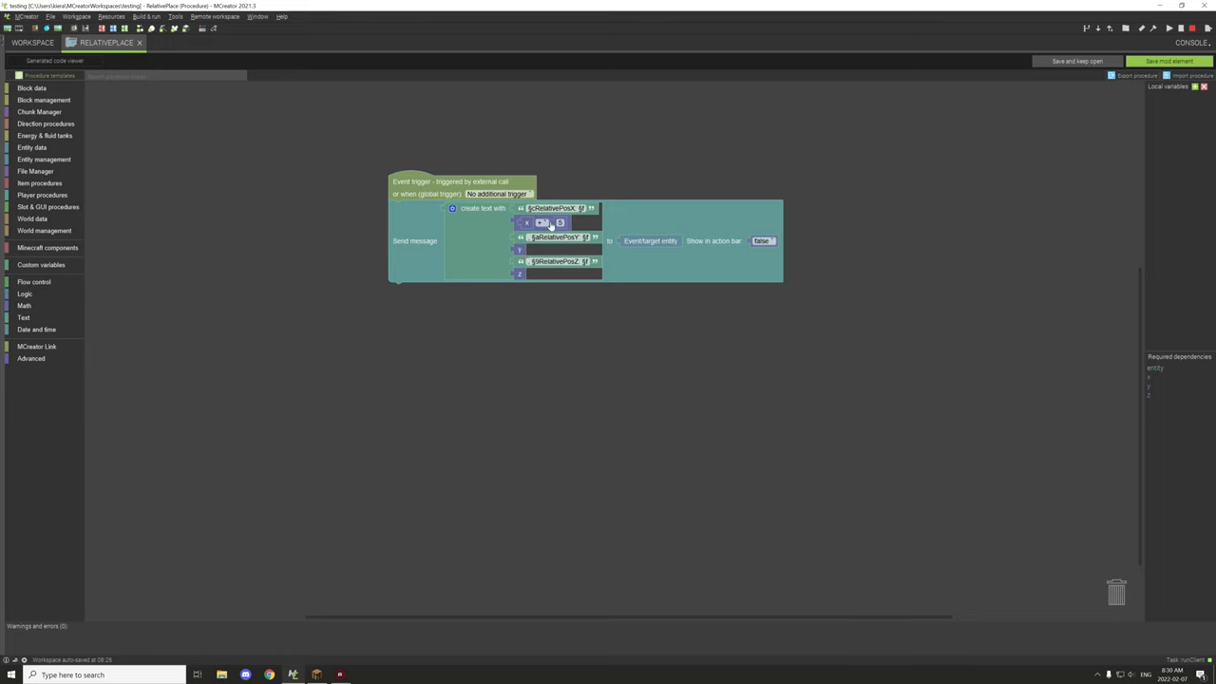
{"action": "left_click_drag", "start_coordinate": [549, 222], "coordinate": [520, 325]}
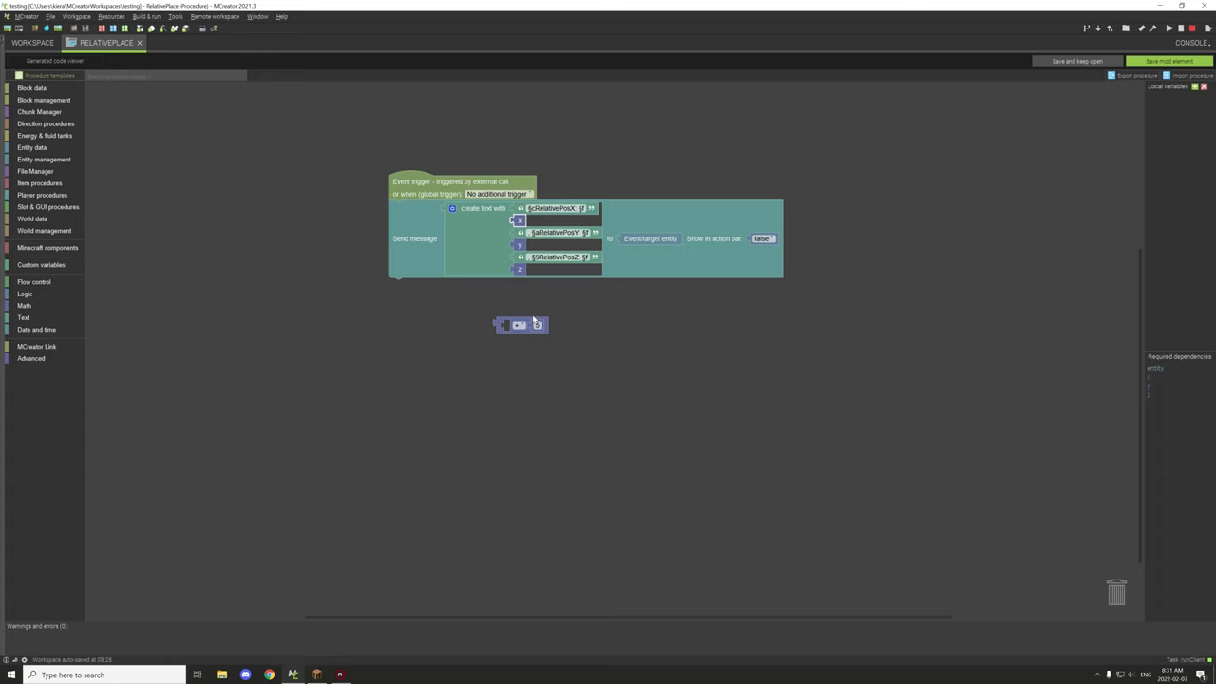
{"action": "mouse_move", "coordinate": [554, 355]}
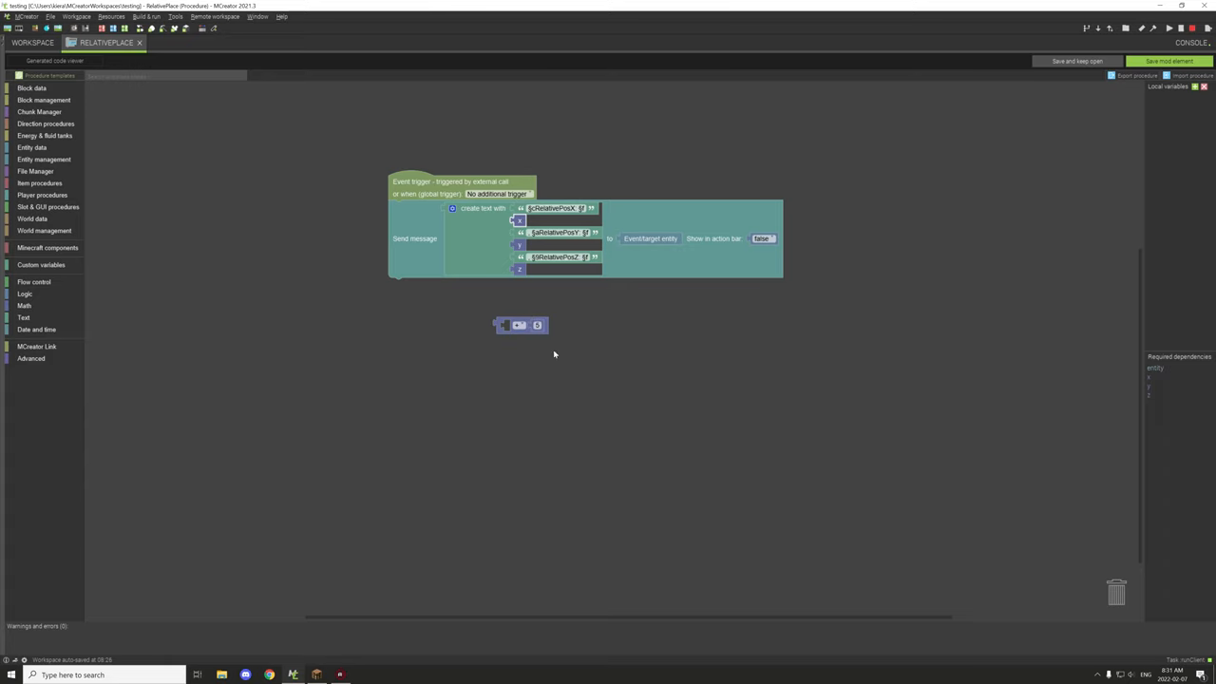
{"action": "mouse_move", "coordinate": [583, 307]}
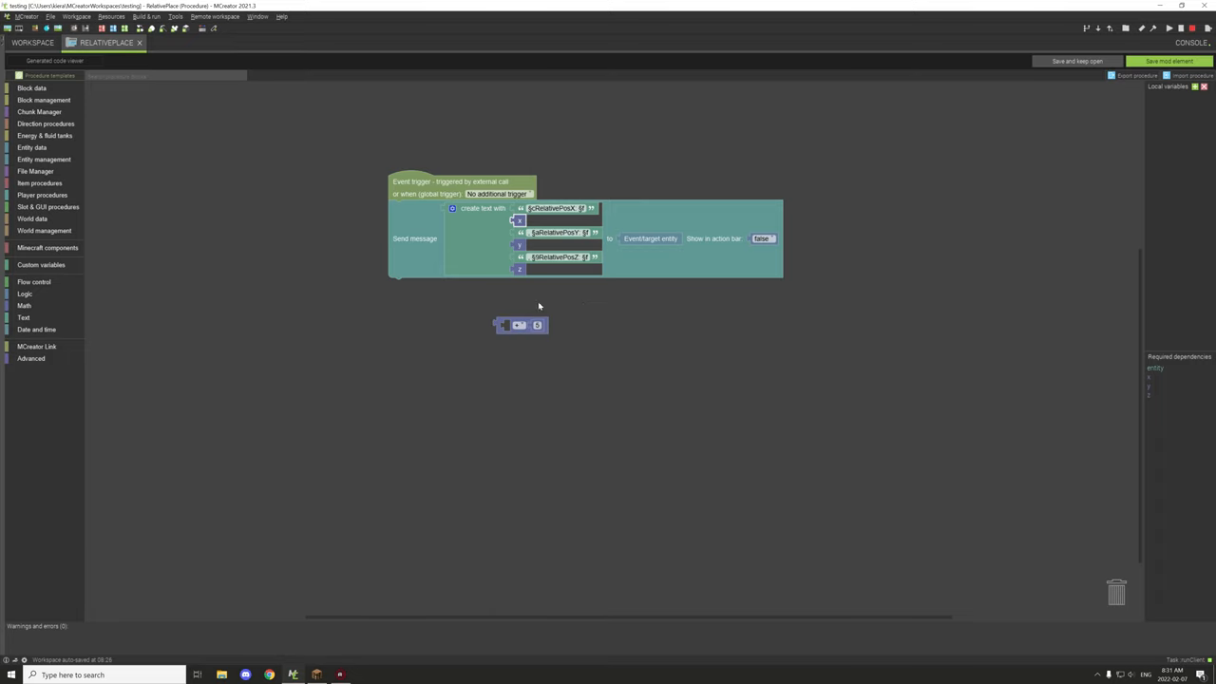
{"action": "mouse_move", "coordinate": [519, 308]}
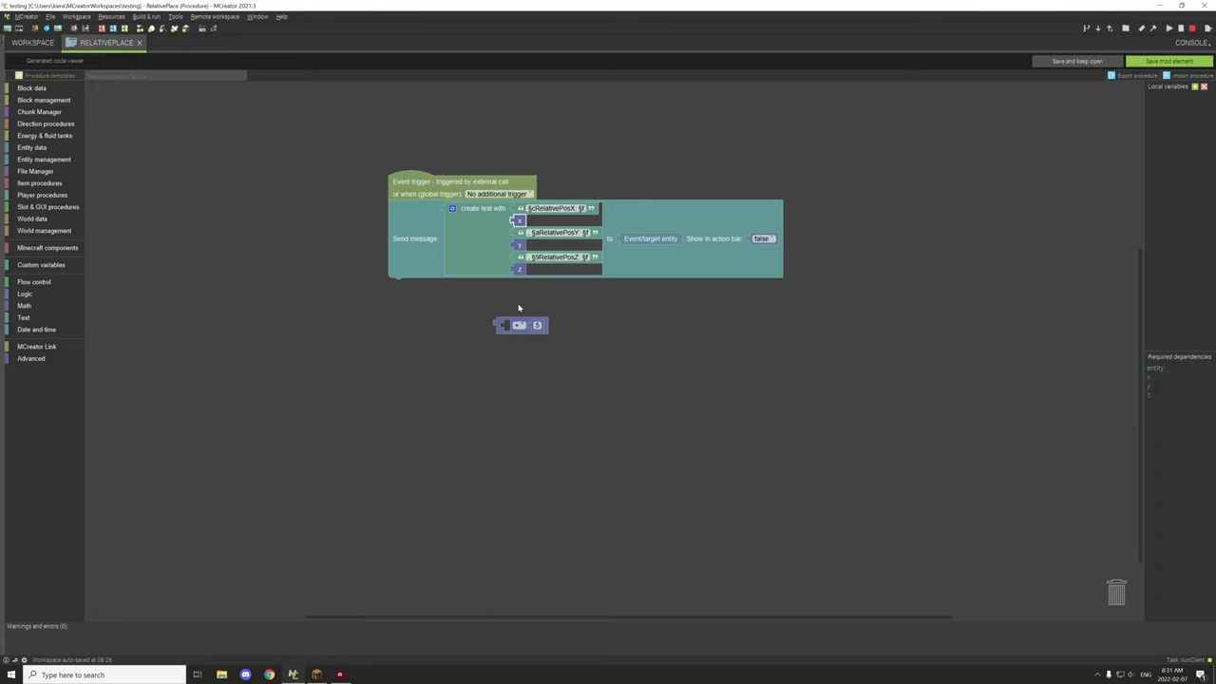
{"action": "mouse_move", "coordinate": [502, 330]}
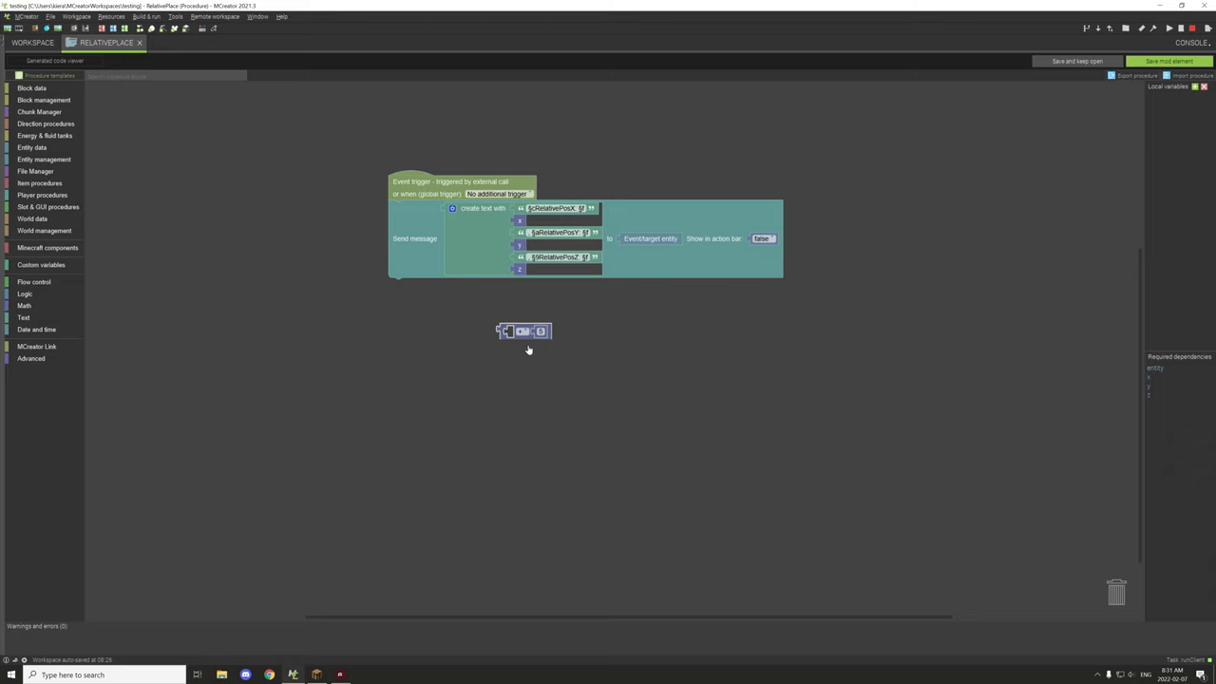
{"action": "left_click_drag", "start_coordinate": [522, 331], "coordinate": [554, 313]}
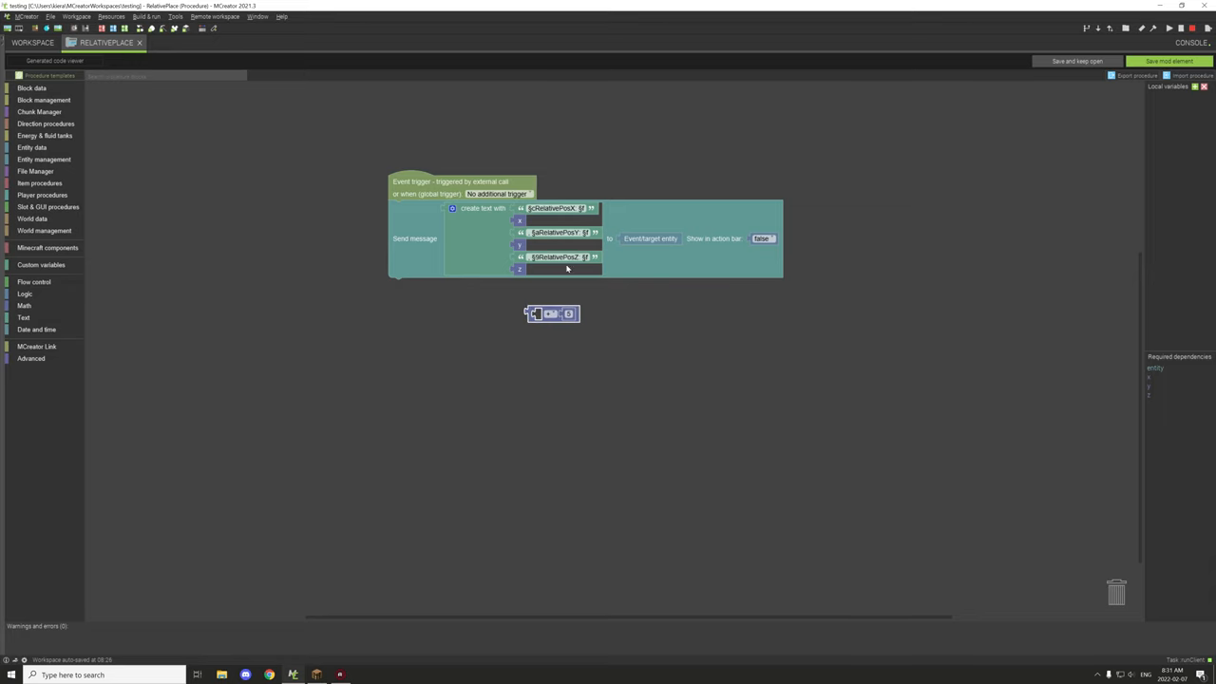
{"action": "mouse_move", "coordinate": [528, 246]}
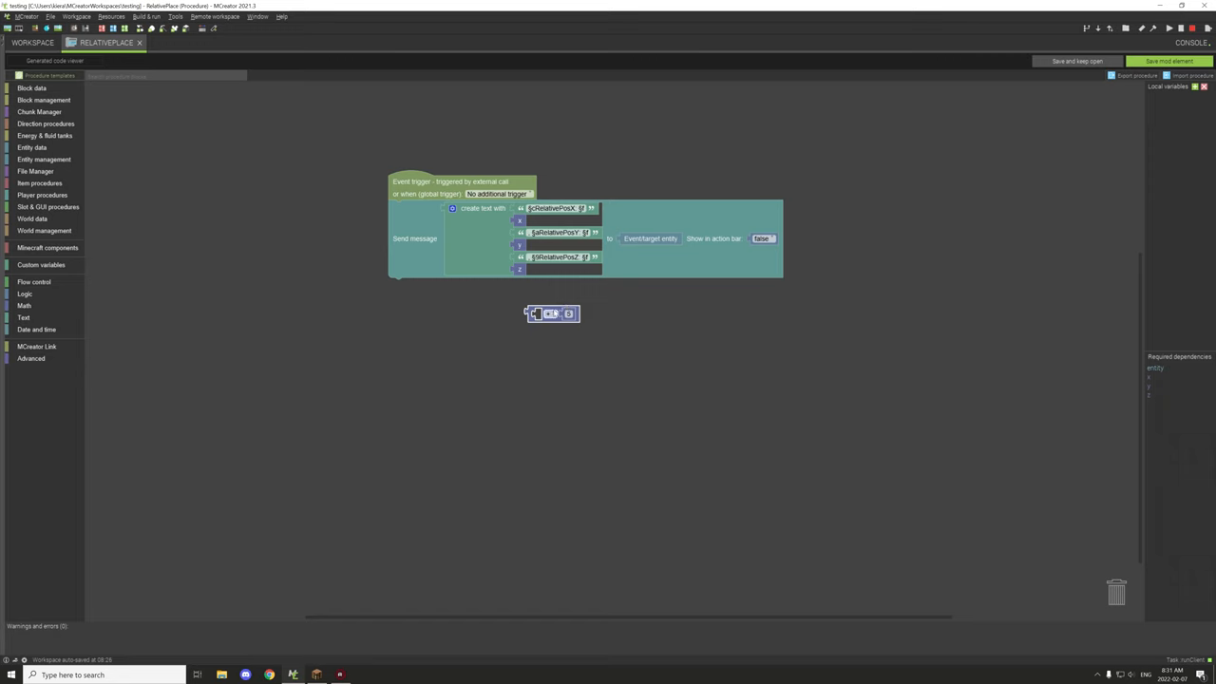
{"action": "right_click", "coordinate": [551, 313]}
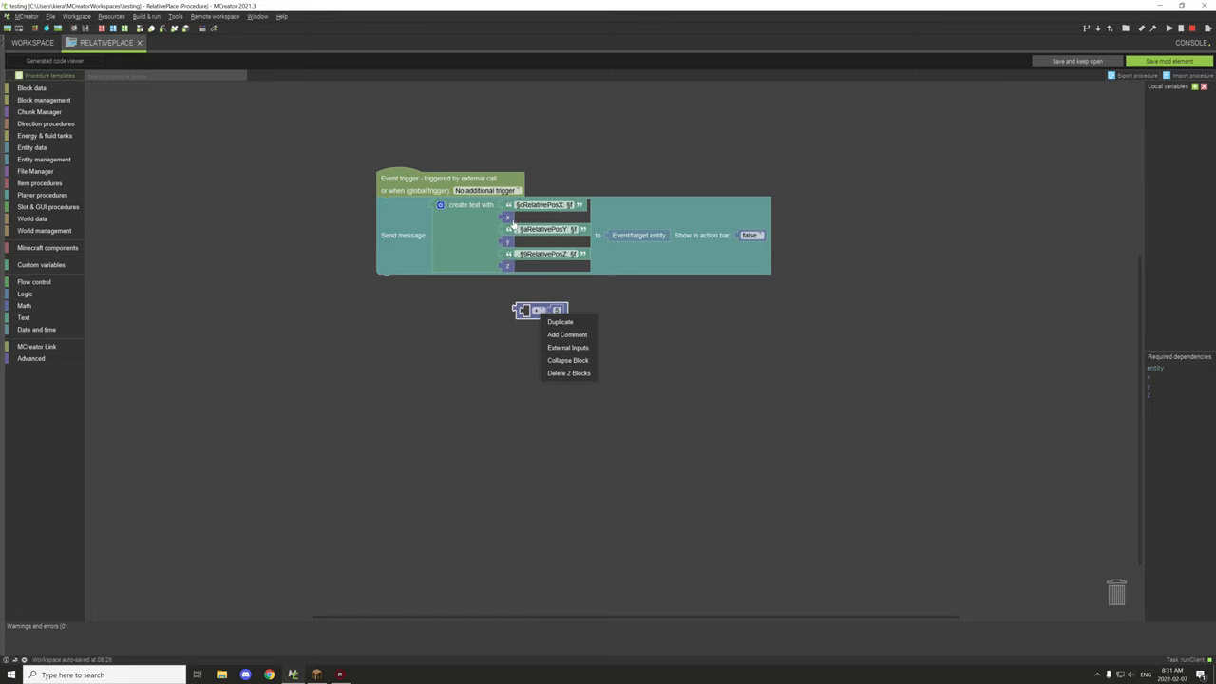
{"action": "mouse_move", "coordinate": [497, 224]}
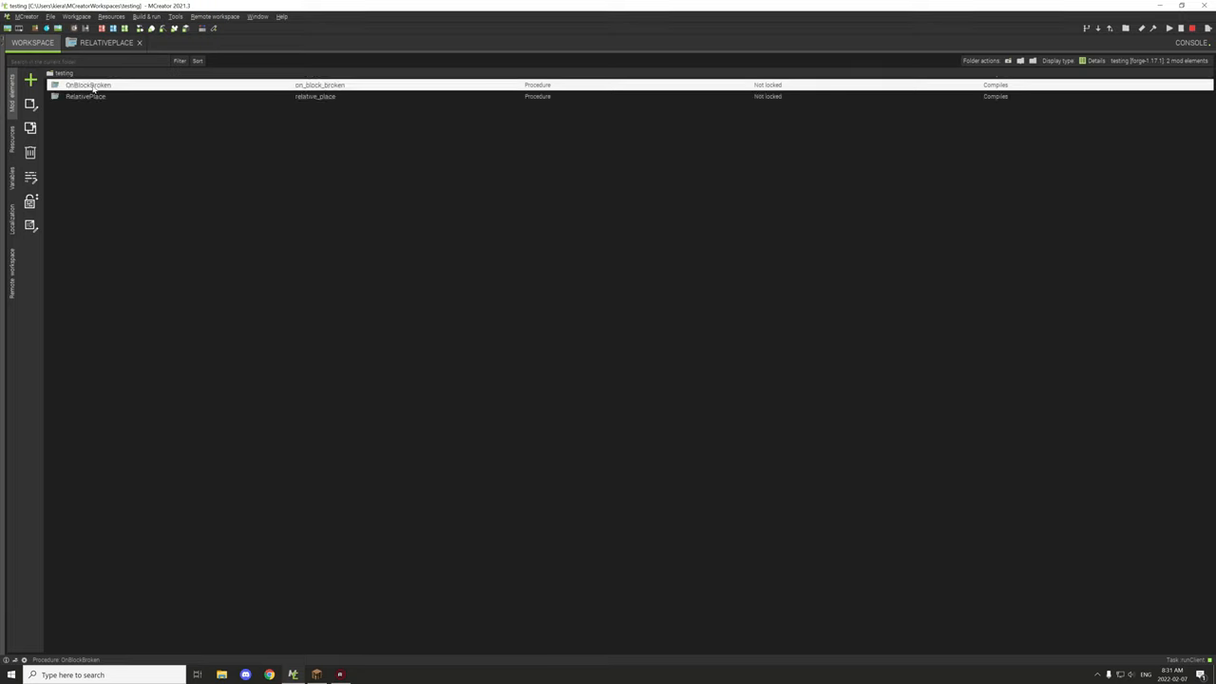
Open OnBlockBroken, showing the ThisPos X/Y/Z message and the RelativePlace call
{"action": "double_click", "coordinate": [87, 85]}
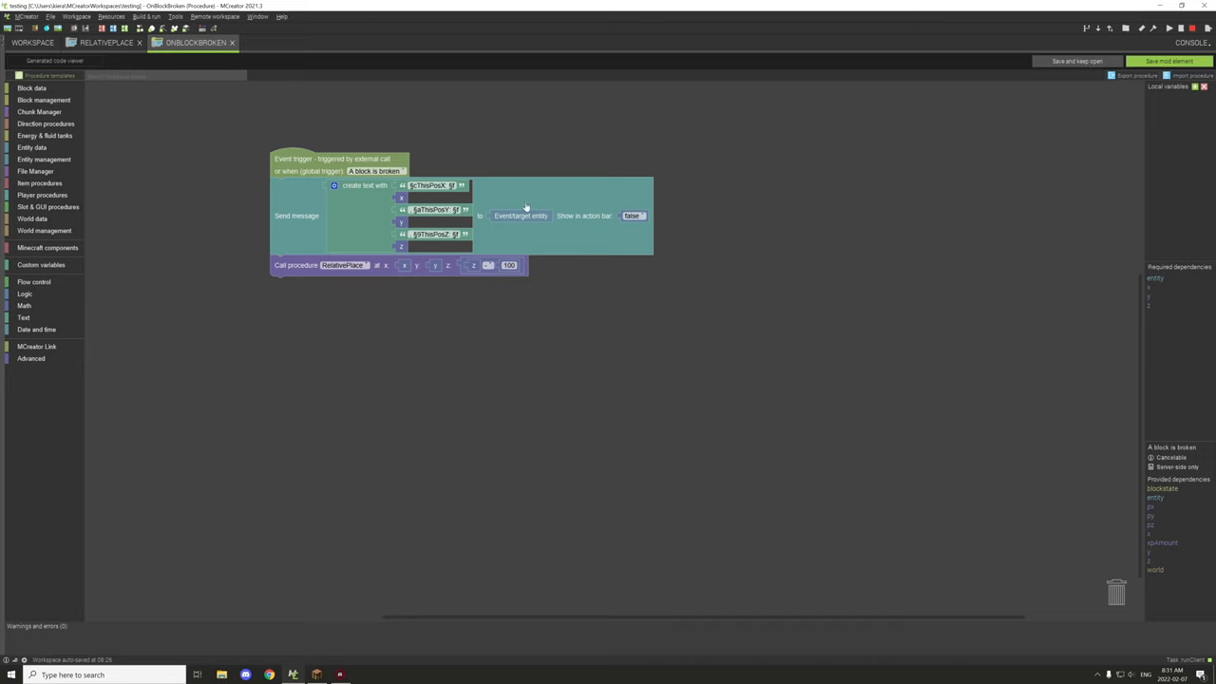
{"action": "mouse_move", "coordinate": [458, 197]}
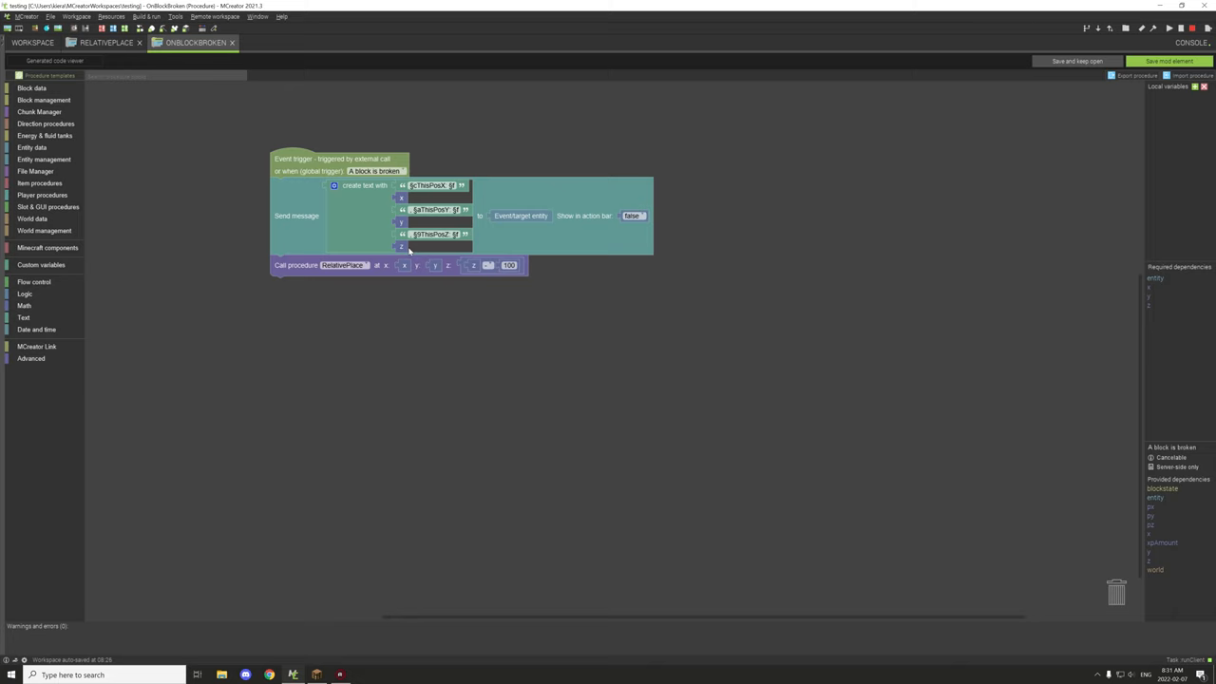
{"action": "mouse_move", "coordinate": [380, 197]}
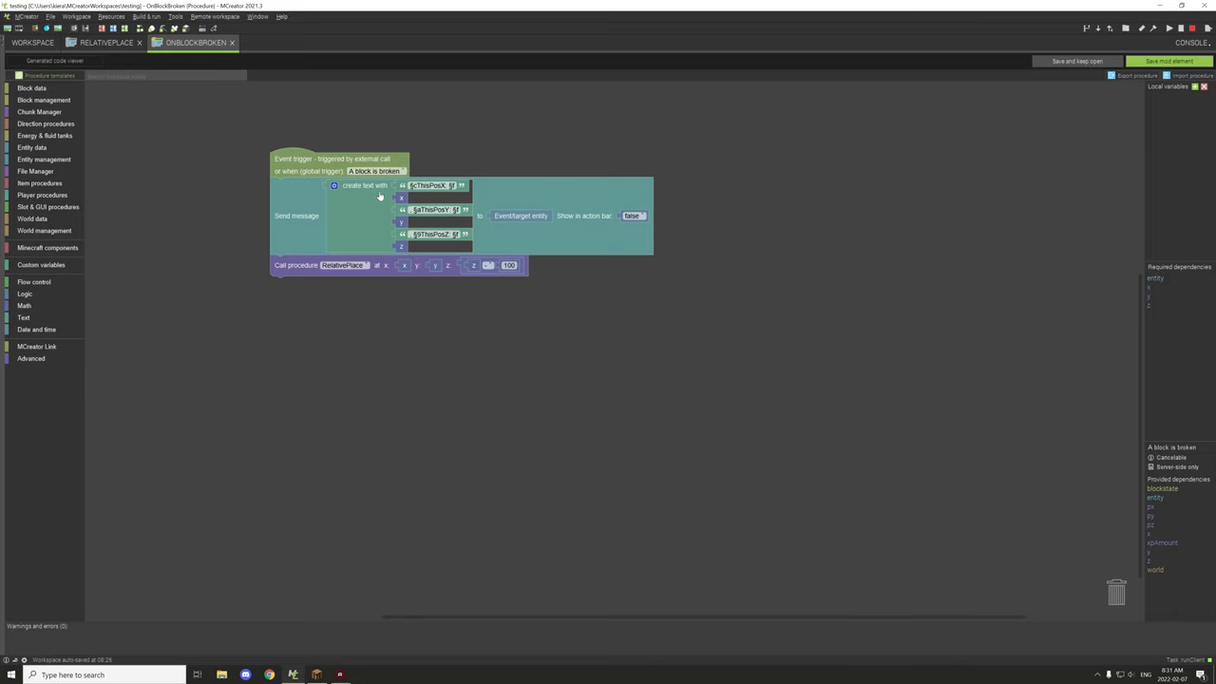
{"action": "mouse_move", "coordinate": [387, 195]}
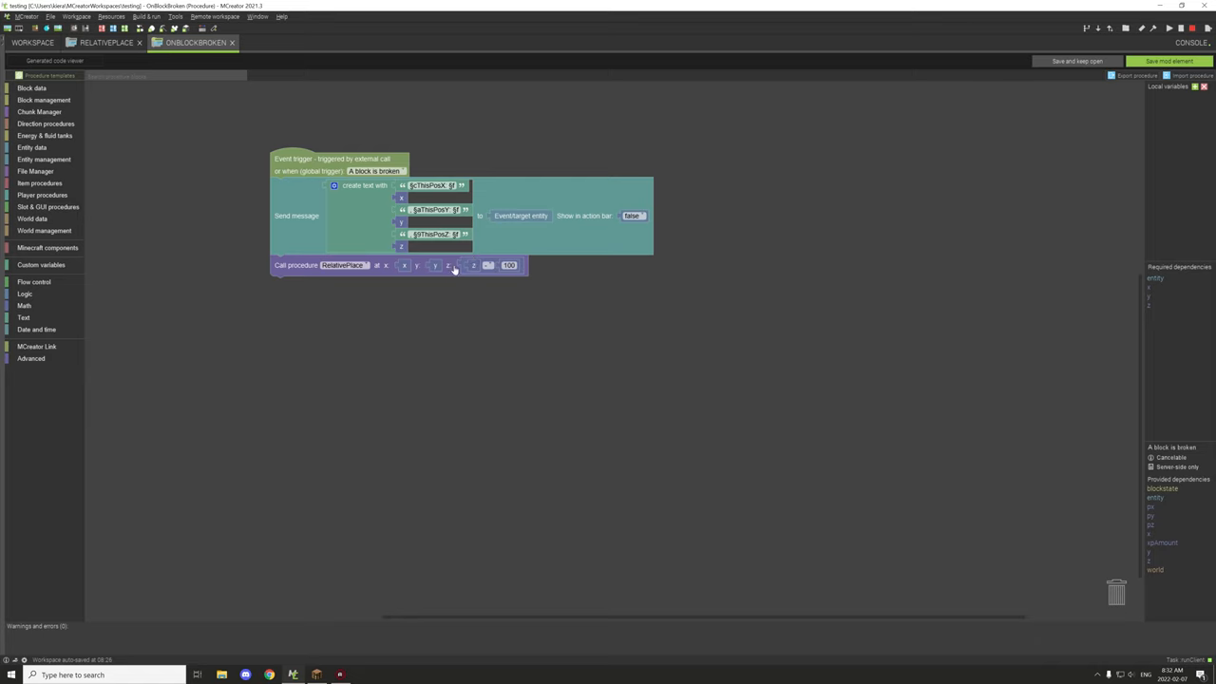
{"action": "mouse_move", "coordinate": [461, 270]}
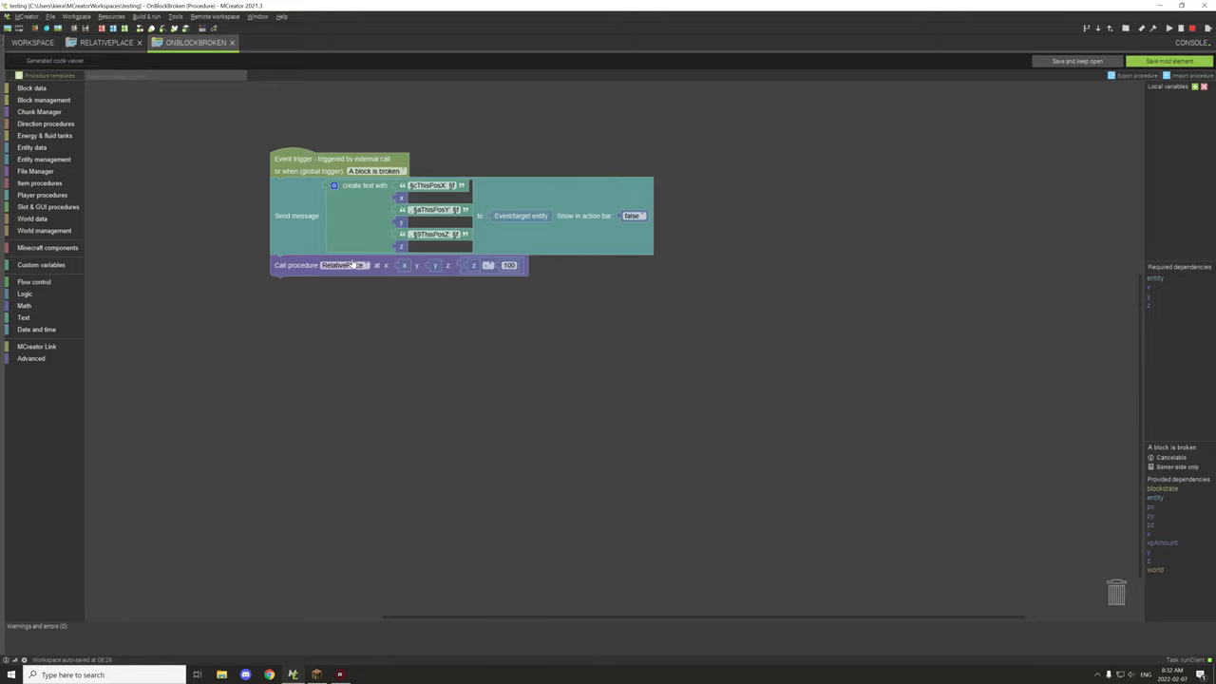
{"action": "left_click", "coordinate": [31, 358]}
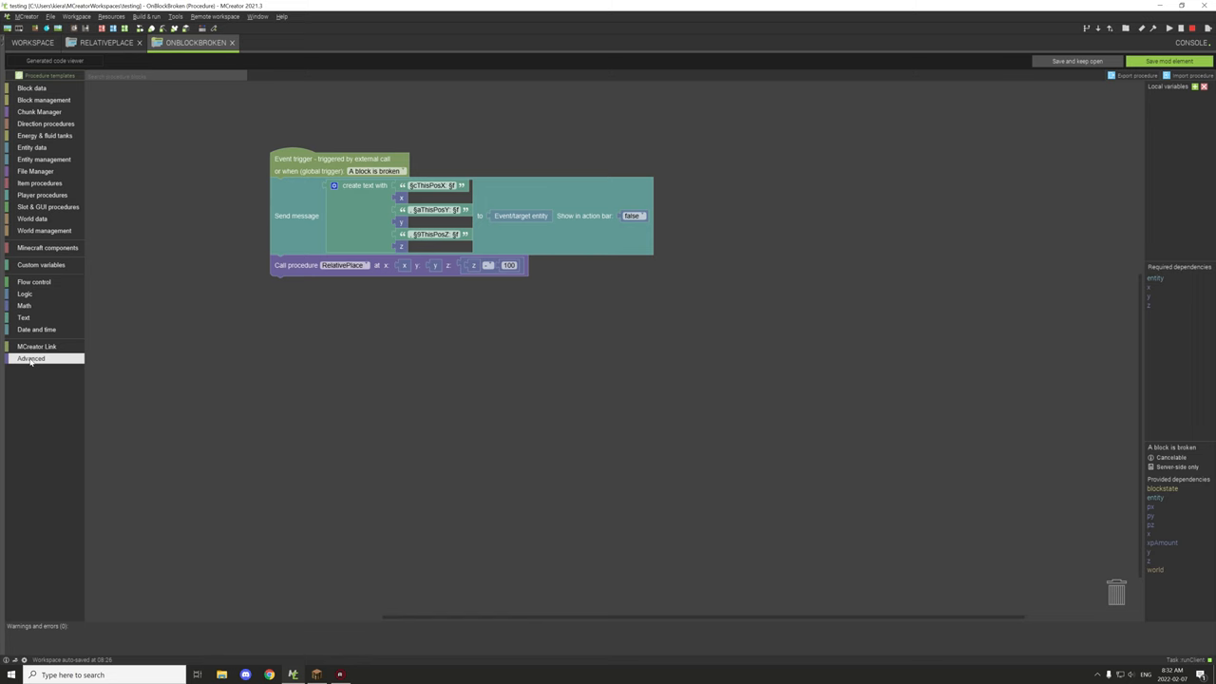
Place a loose Call procedure block set to RelativePlace below the OnBlockBroken event stack
{"action": "left_click", "coordinate": [31, 358]}
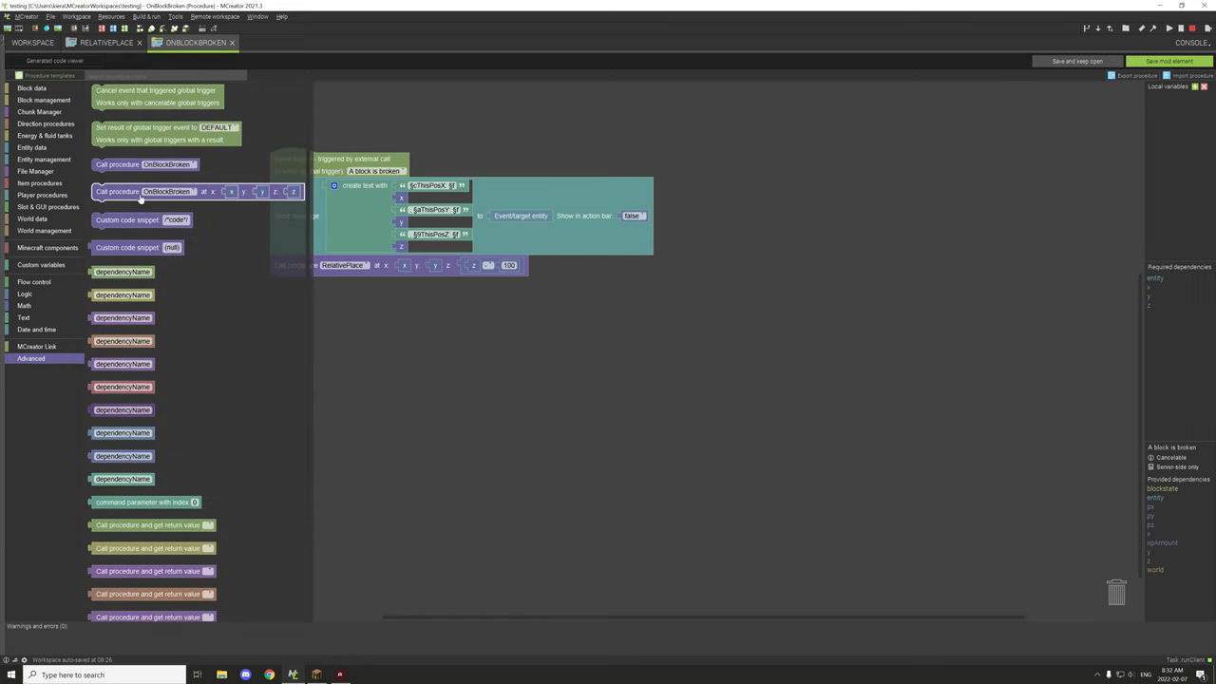
{"action": "left_click", "coordinate": [145, 165]}
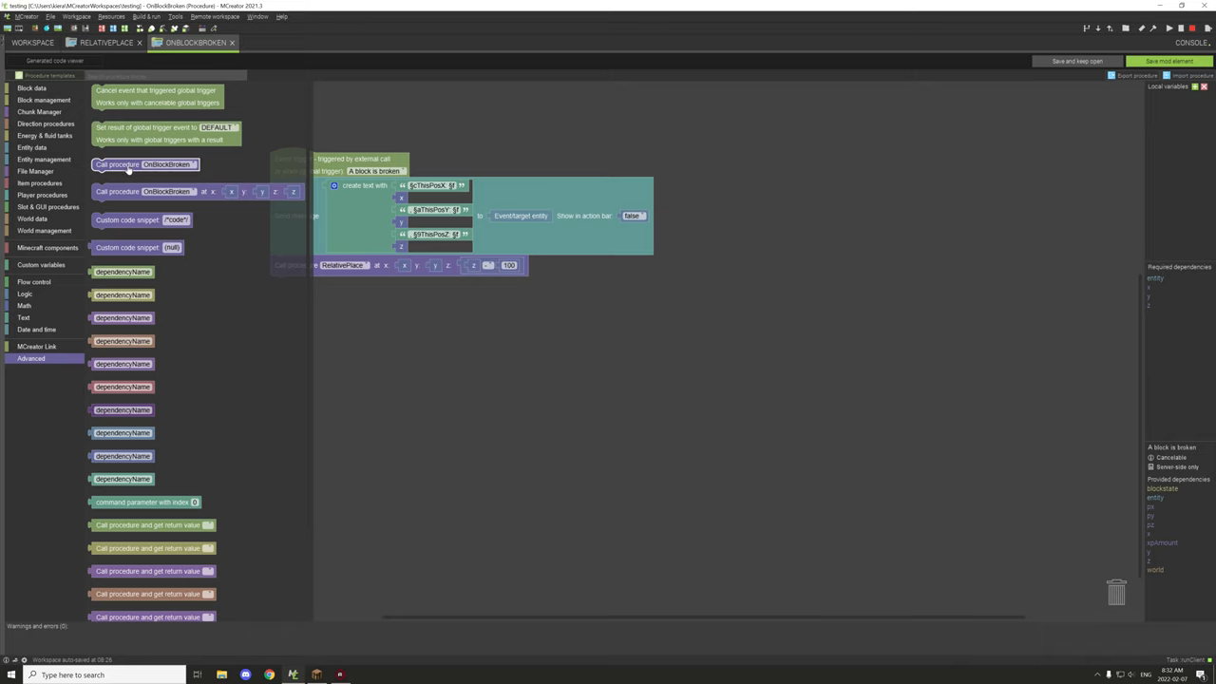
{"action": "left_click_drag", "start_coordinate": [145, 164], "coordinate": [342, 372]}
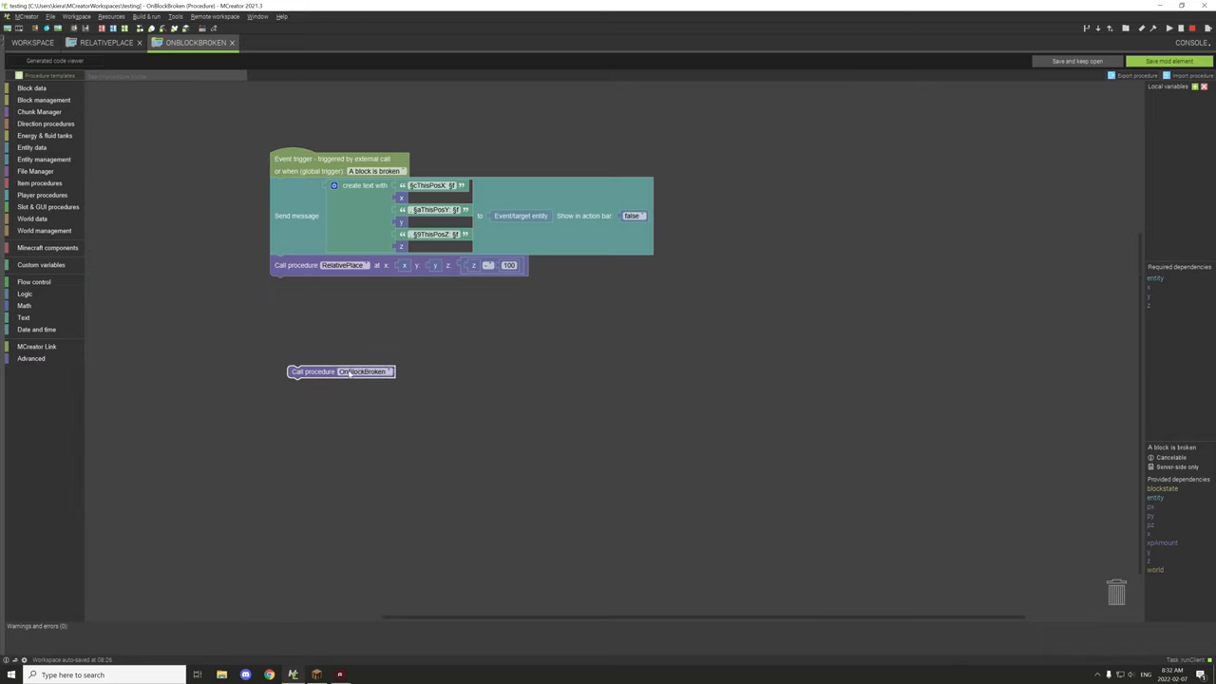
{"action": "left_click", "coordinate": [365, 371]}
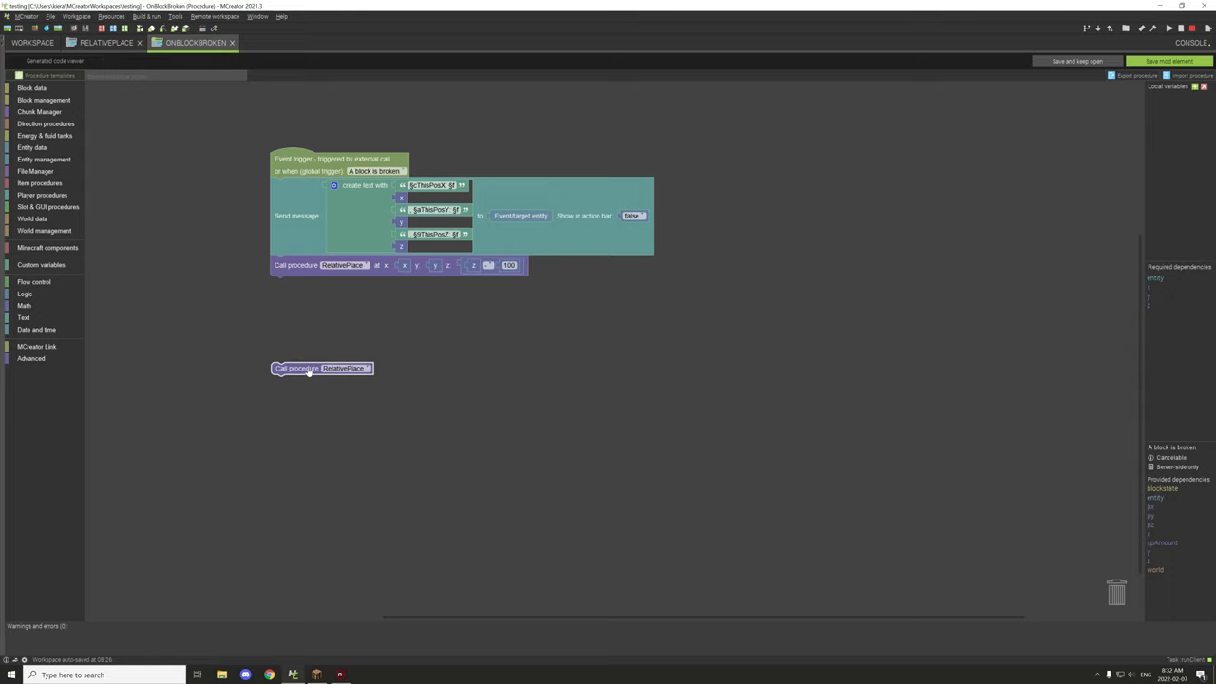
{"action": "mouse_move", "coordinate": [308, 375]}
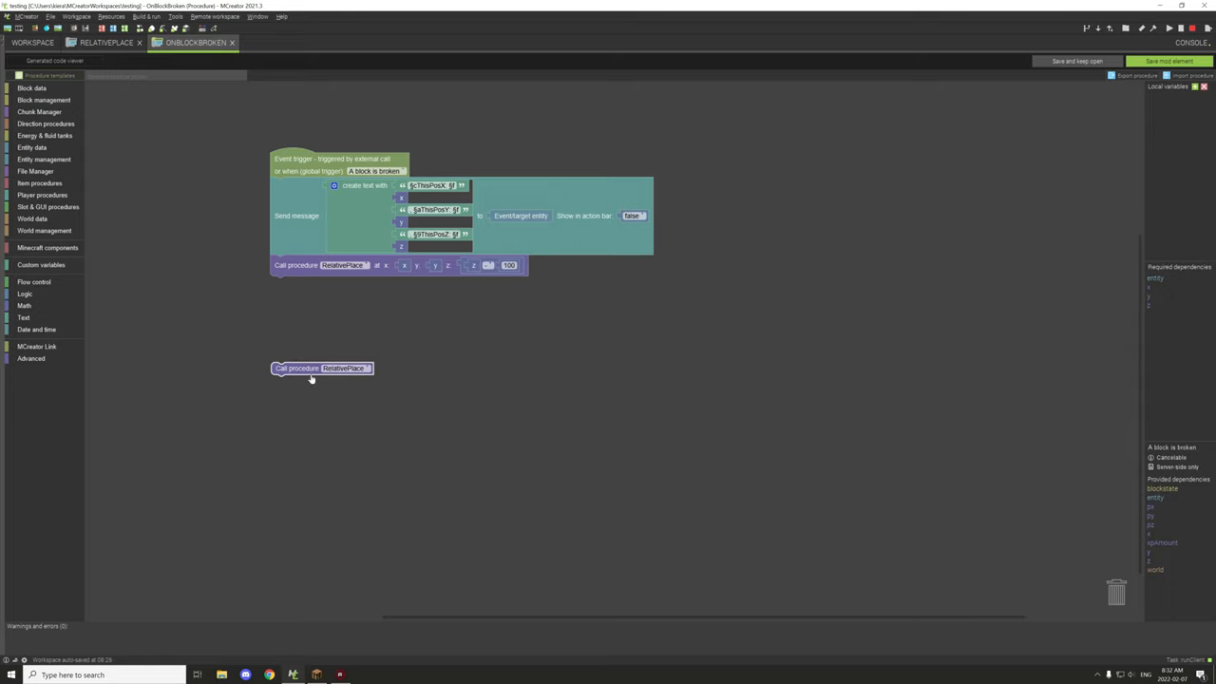
{"action": "left_click_drag", "start_coordinate": [321, 367], "coordinate": [316, 331]}
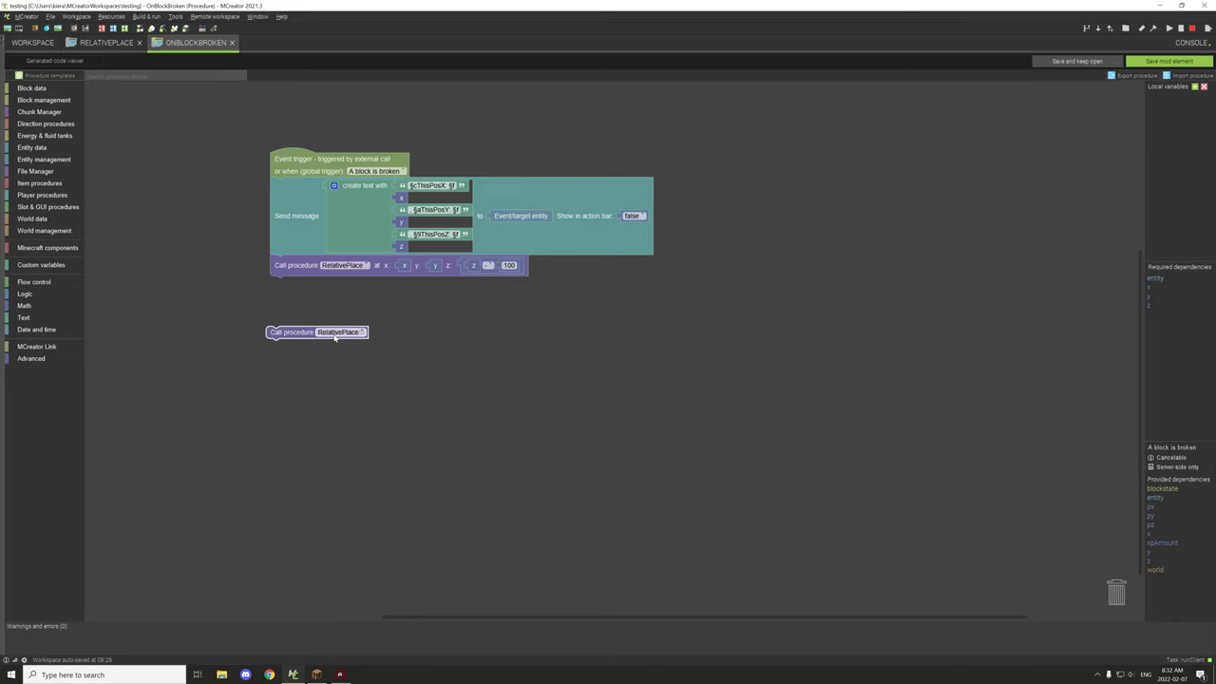
{"action": "left_click", "coordinate": [338, 332]}
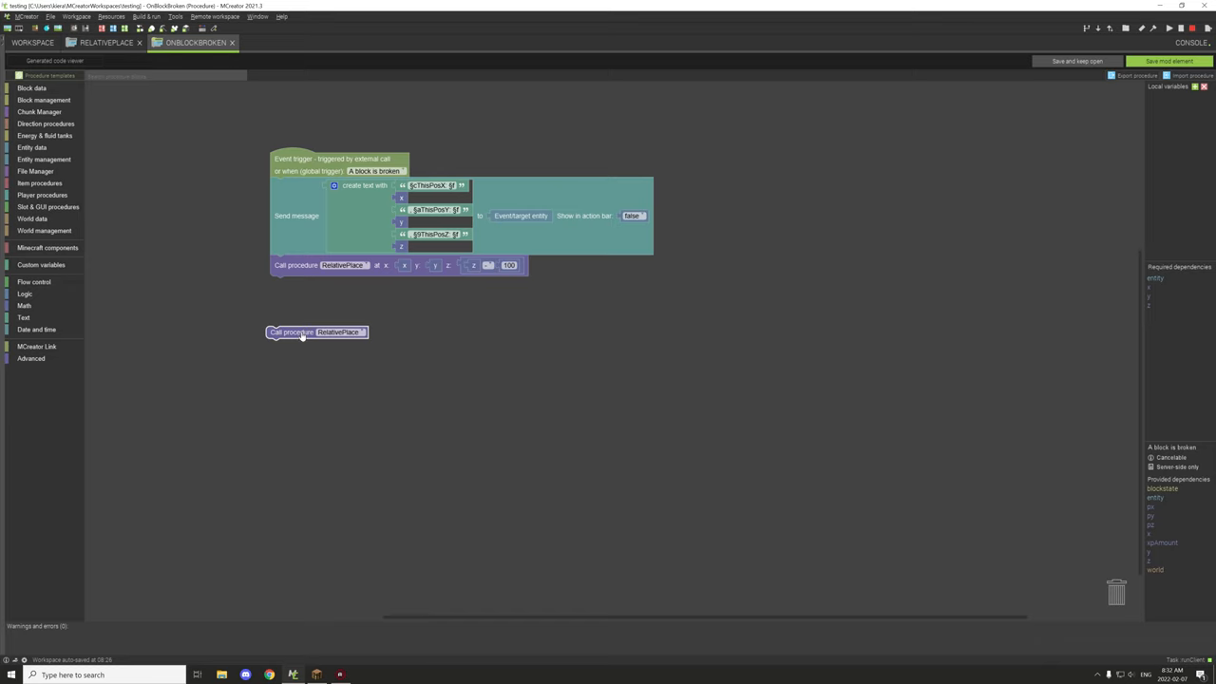
{"action": "right_click", "coordinate": [317, 332]}
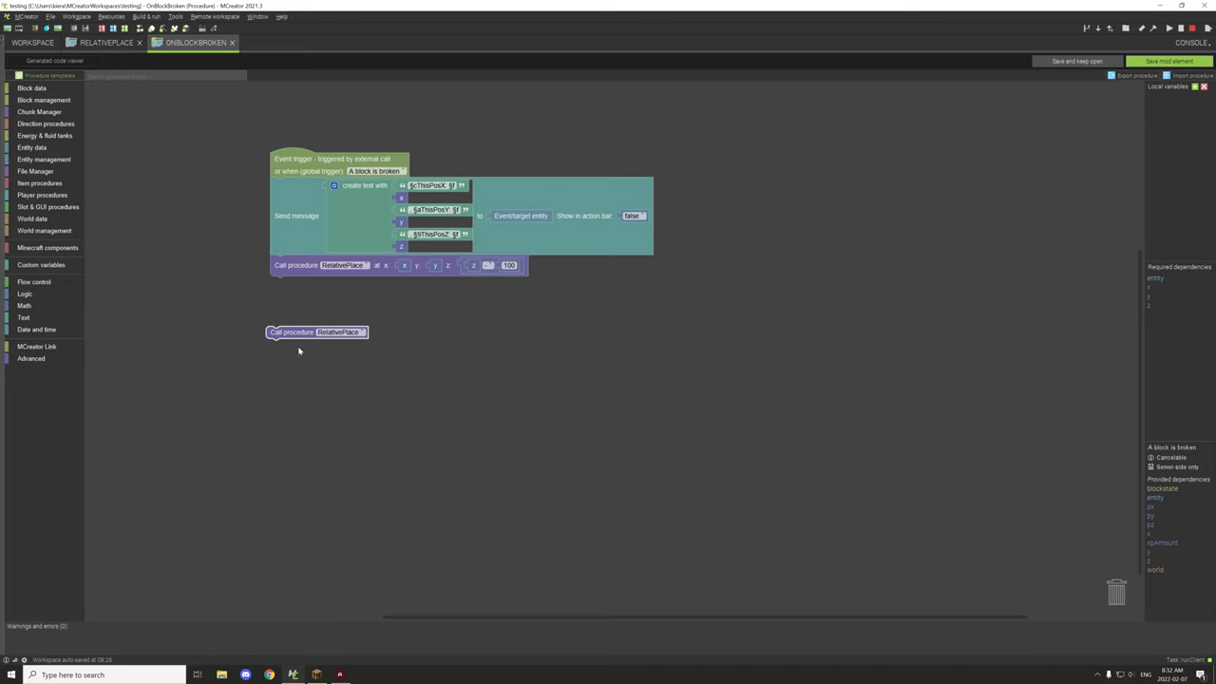
{"action": "mouse_move", "coordinate": [323, 334]}
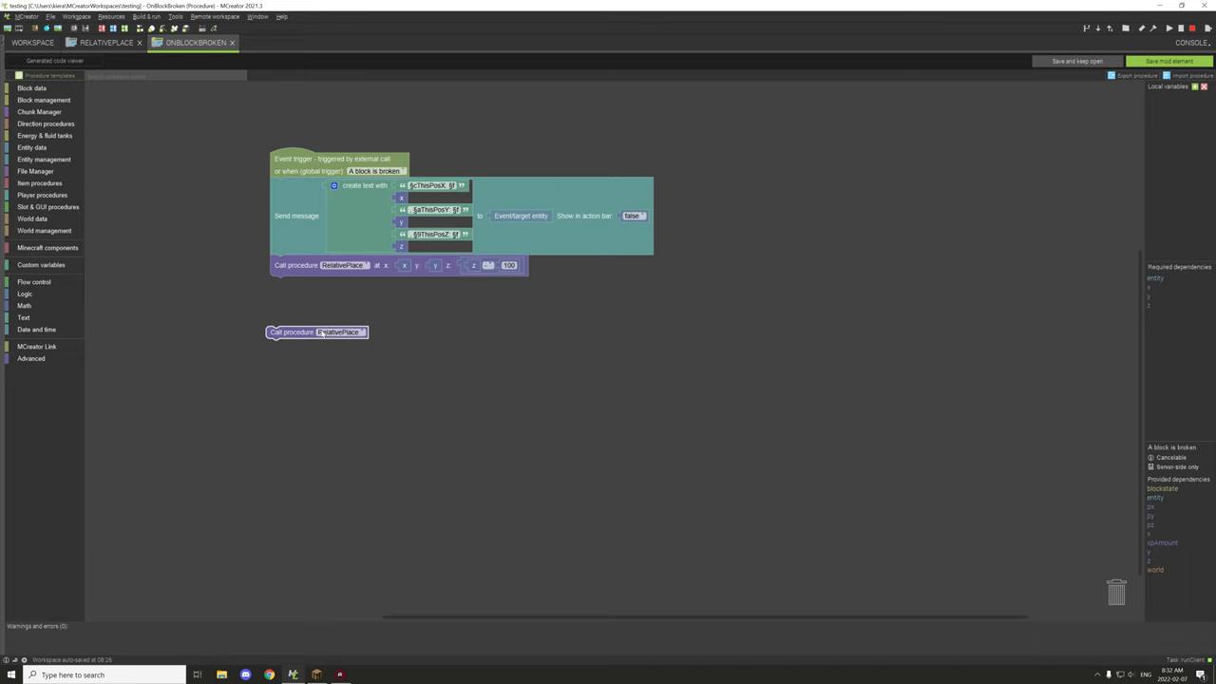
{"action": "left_click", "coordinate": [338, 331]}
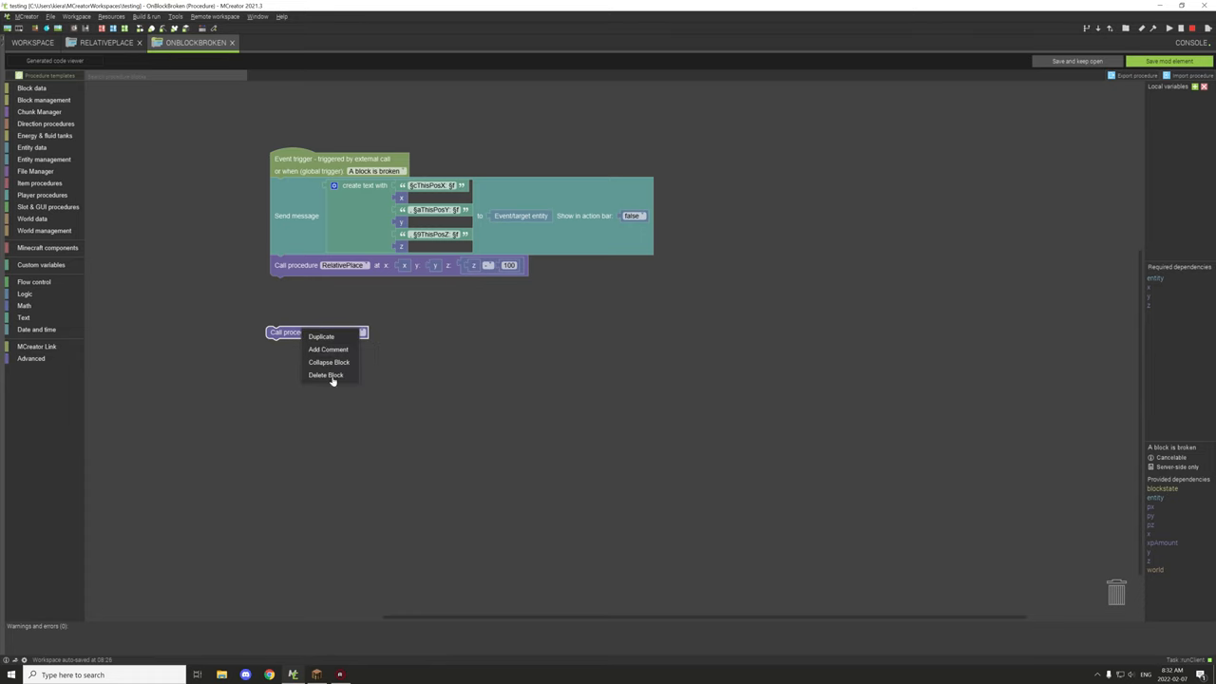
Remove the loose RelativePlace call blocks, dragging the last one to the trash
{"action": "left_click", "coordinate": [31, 359]}
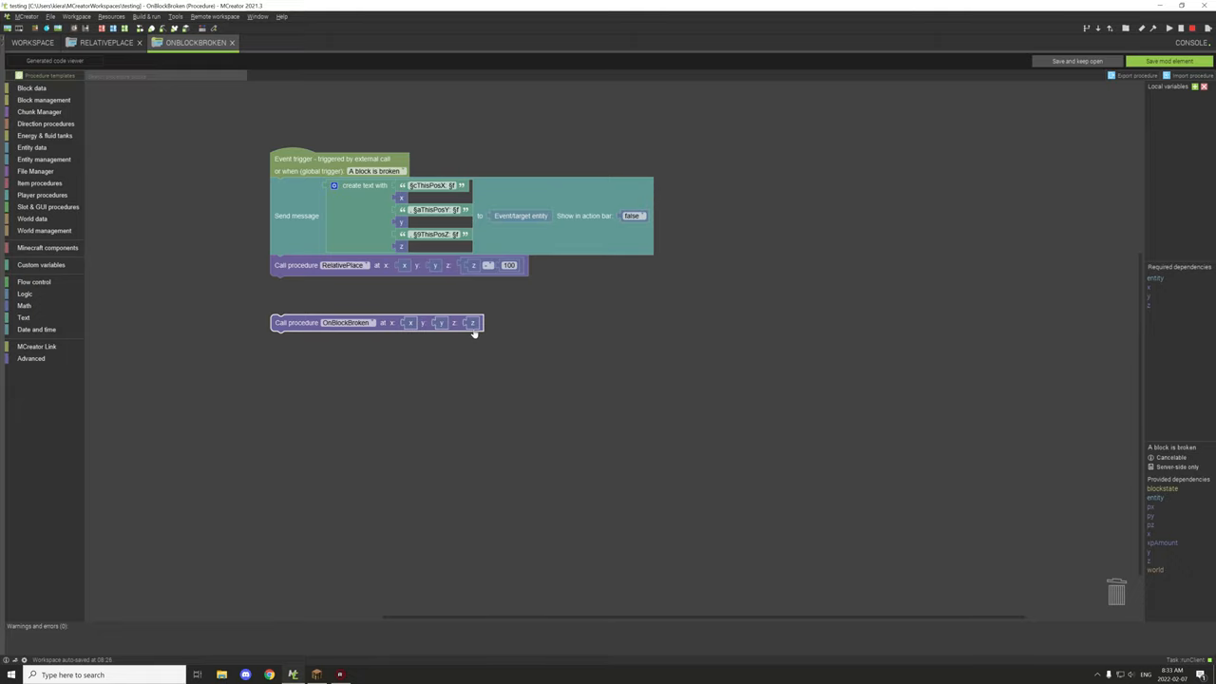
{"action": "mouse_move", "coordinate": [521, 276]}
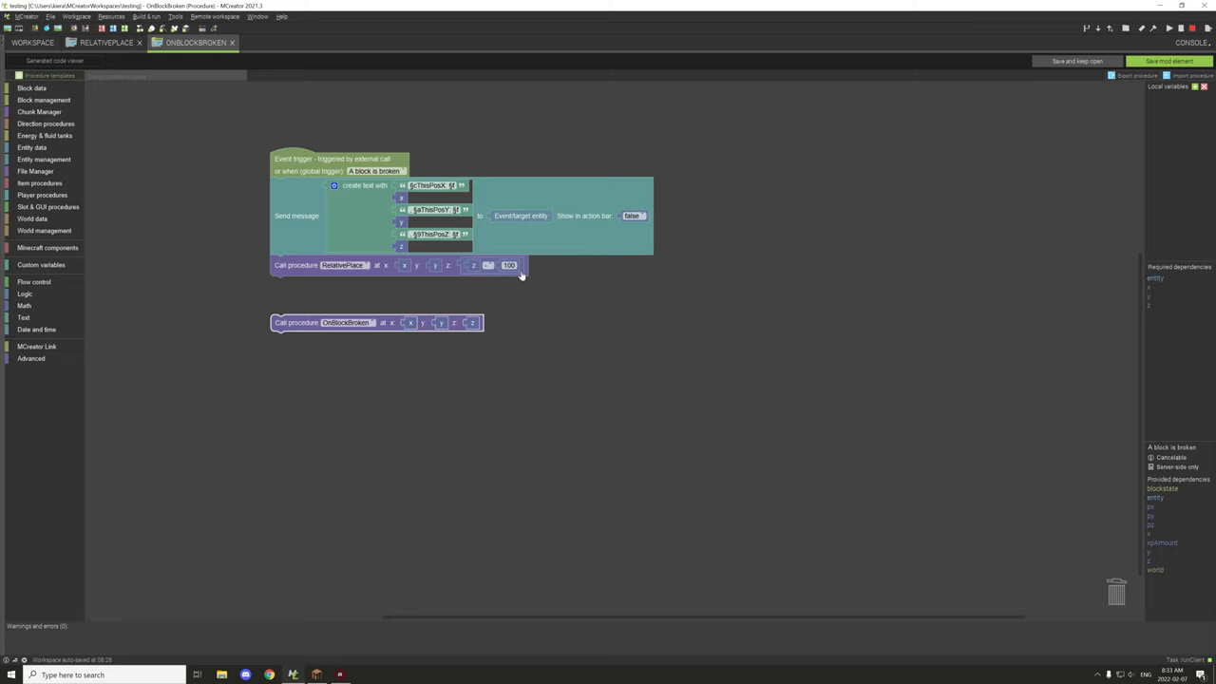
{"action": "mouse_move", "coordinate": [482, 280]}
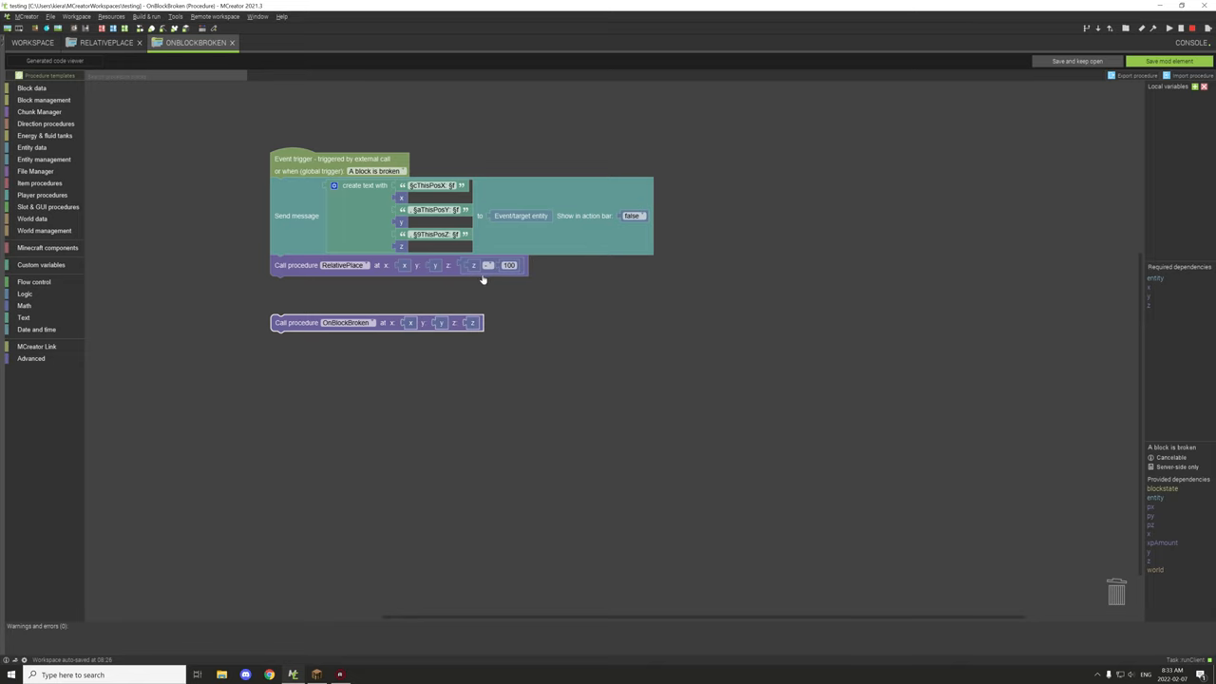
{"action": "mouse_move", "coordinate": [488, 289]}
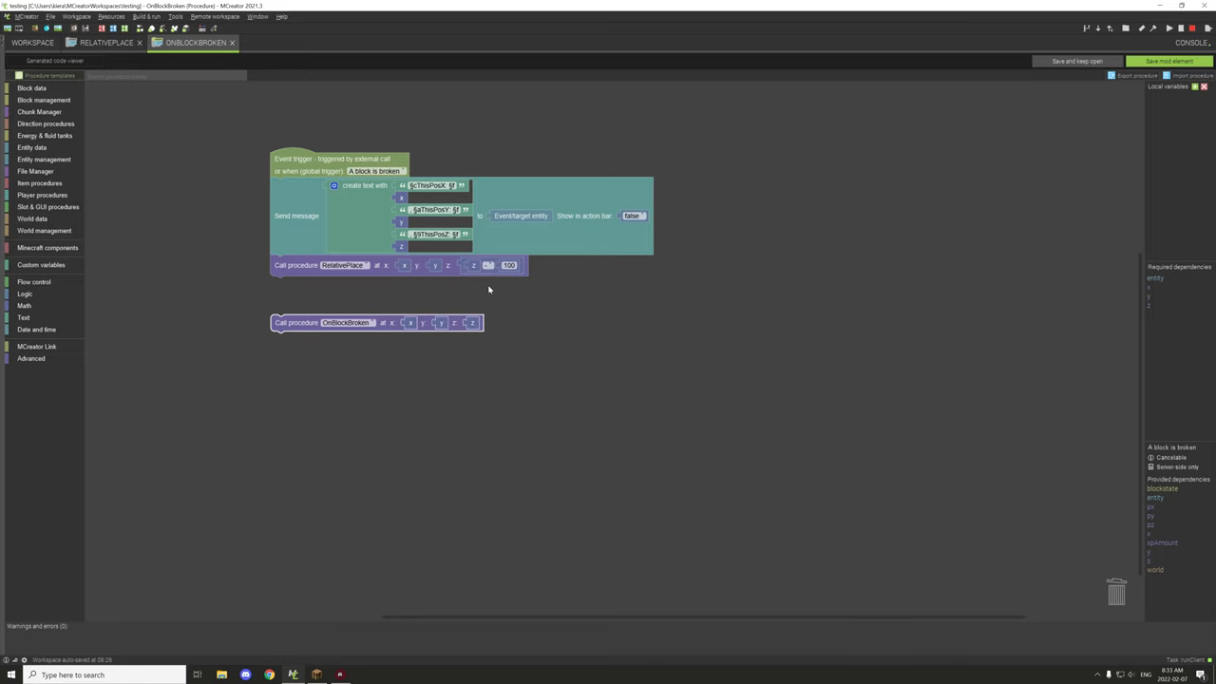
{"action": "mouse_move", "coordinate": [503, 281]}
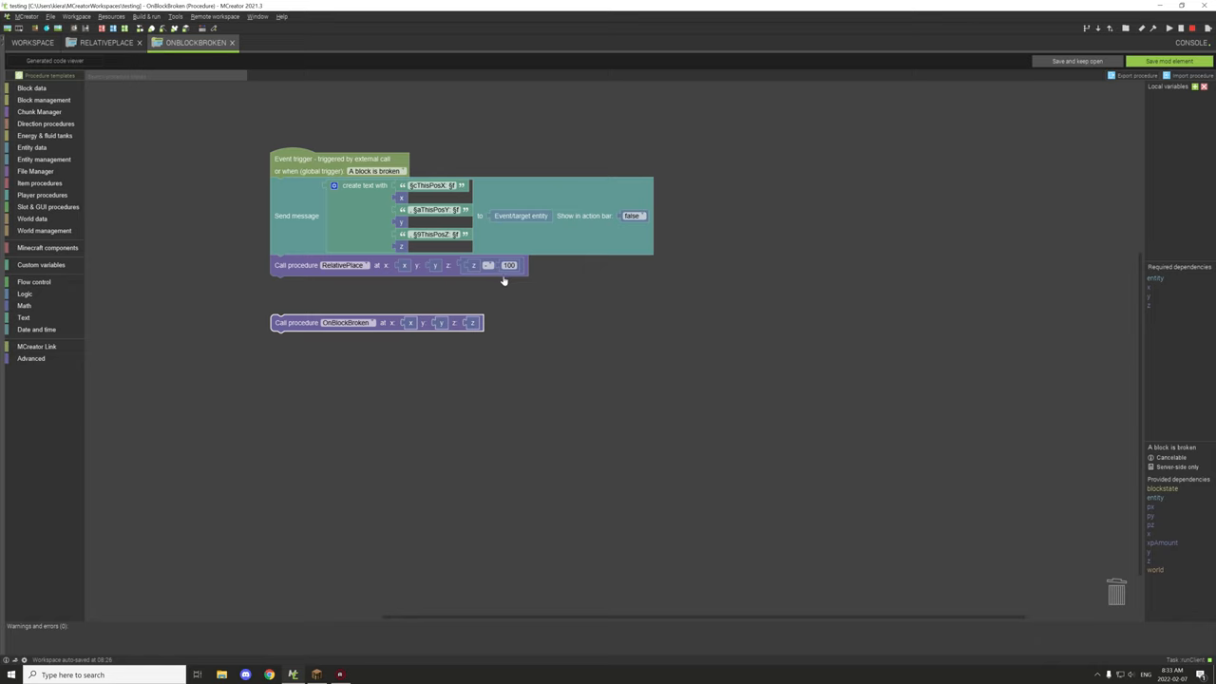
{"action": "mouse_move", "coordinate": [475, 327]}
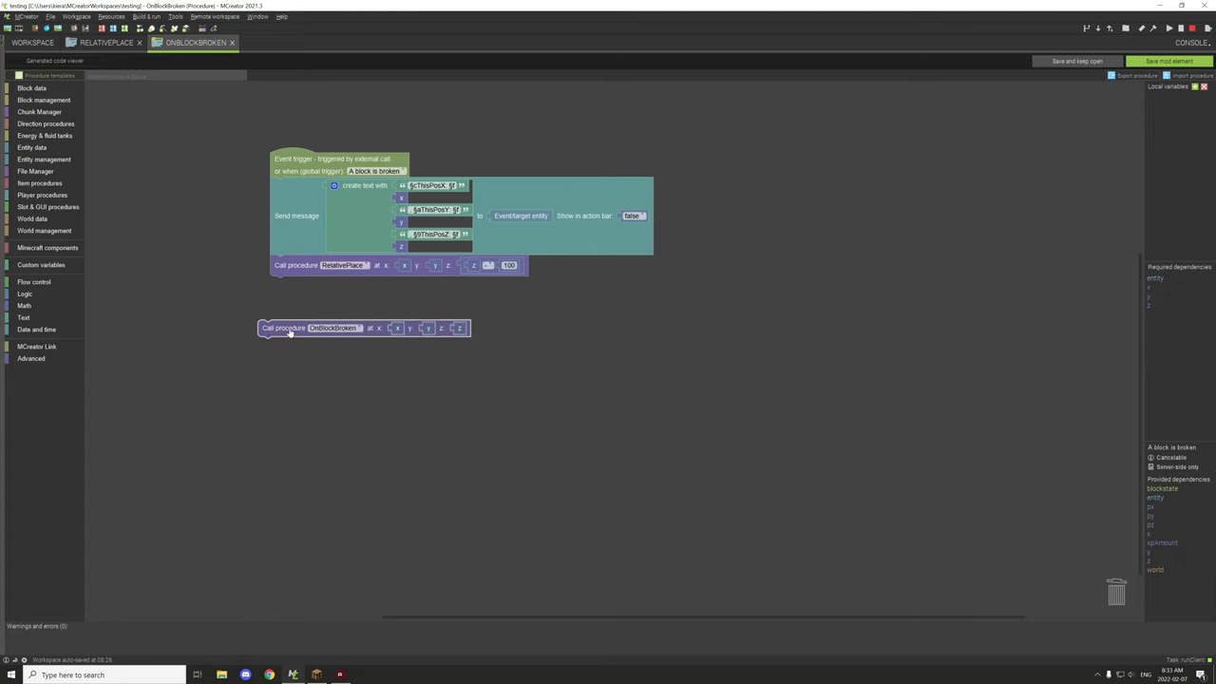
{"action": "left_click_drag", "start_coordinate": [313, 328], "coordinate": [1116, 589]}
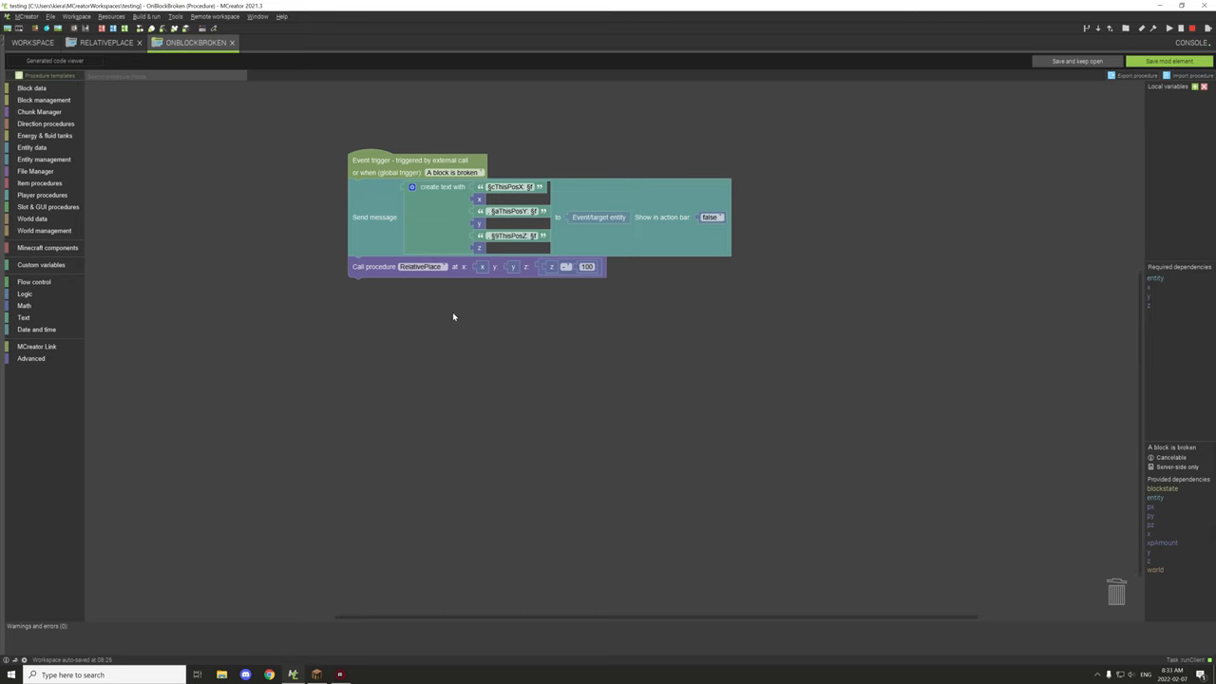
{"action": "mouse_move", "coordinate": [464, 302]}
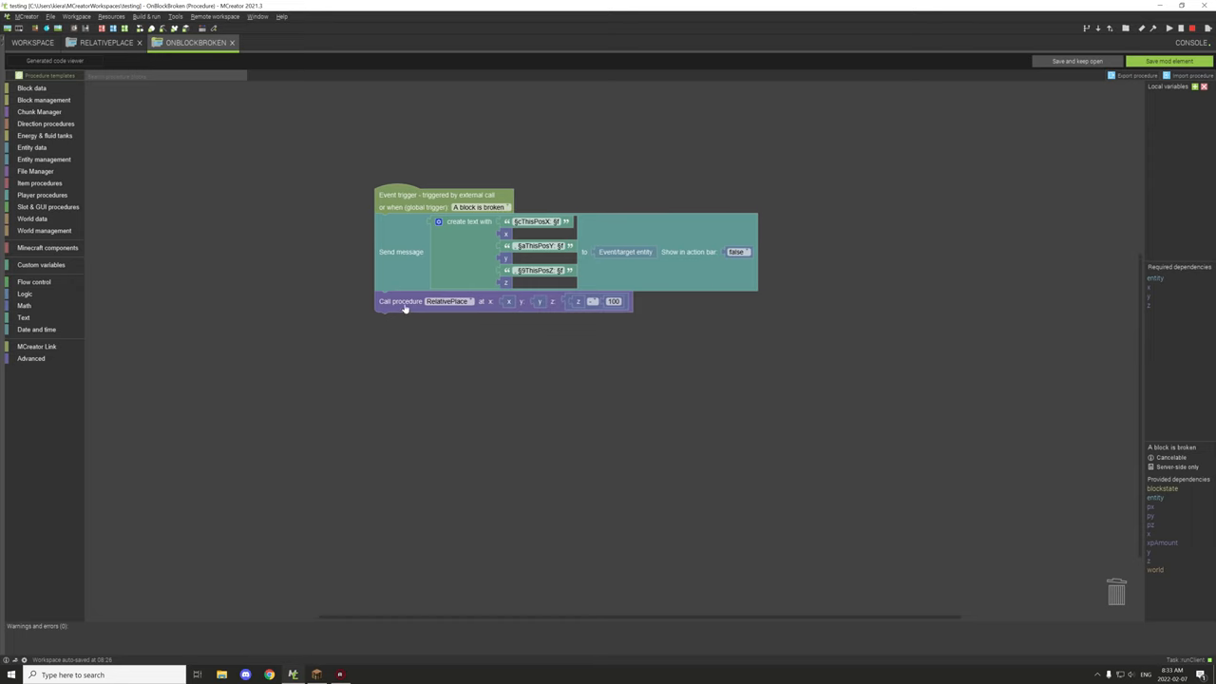
{"action": "mouse_move", "coordinate": [423, 304]}
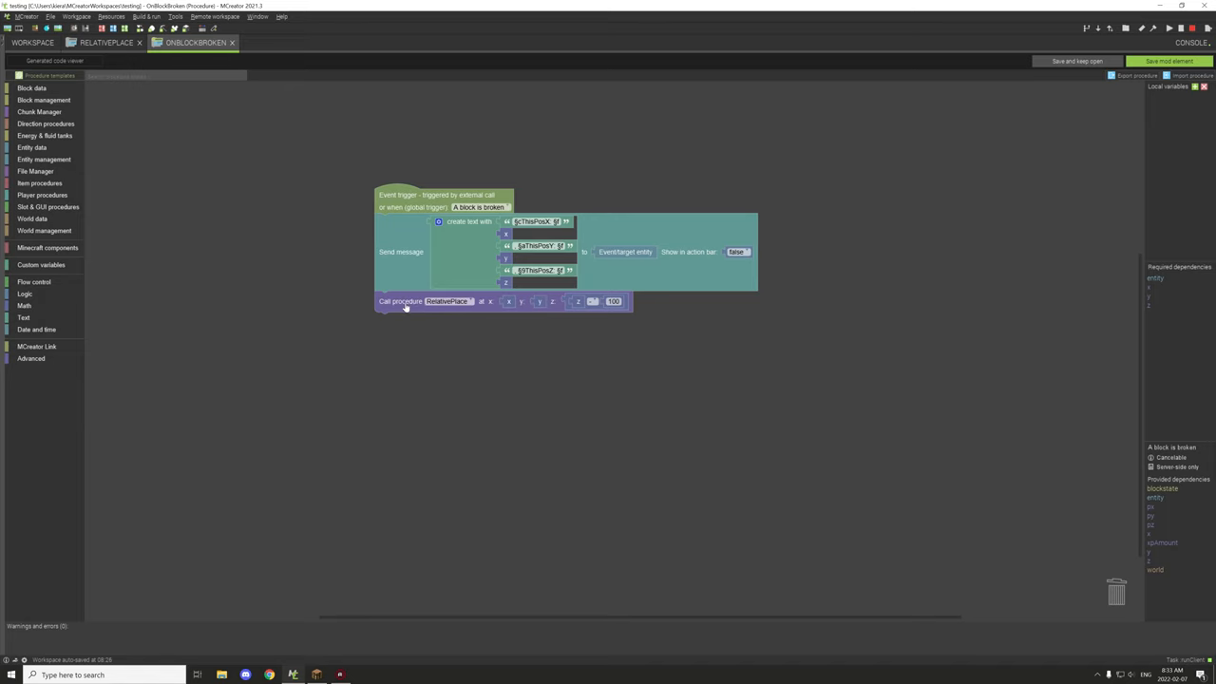
{"action": "mouse_move", "coordinate": [518, 318]}
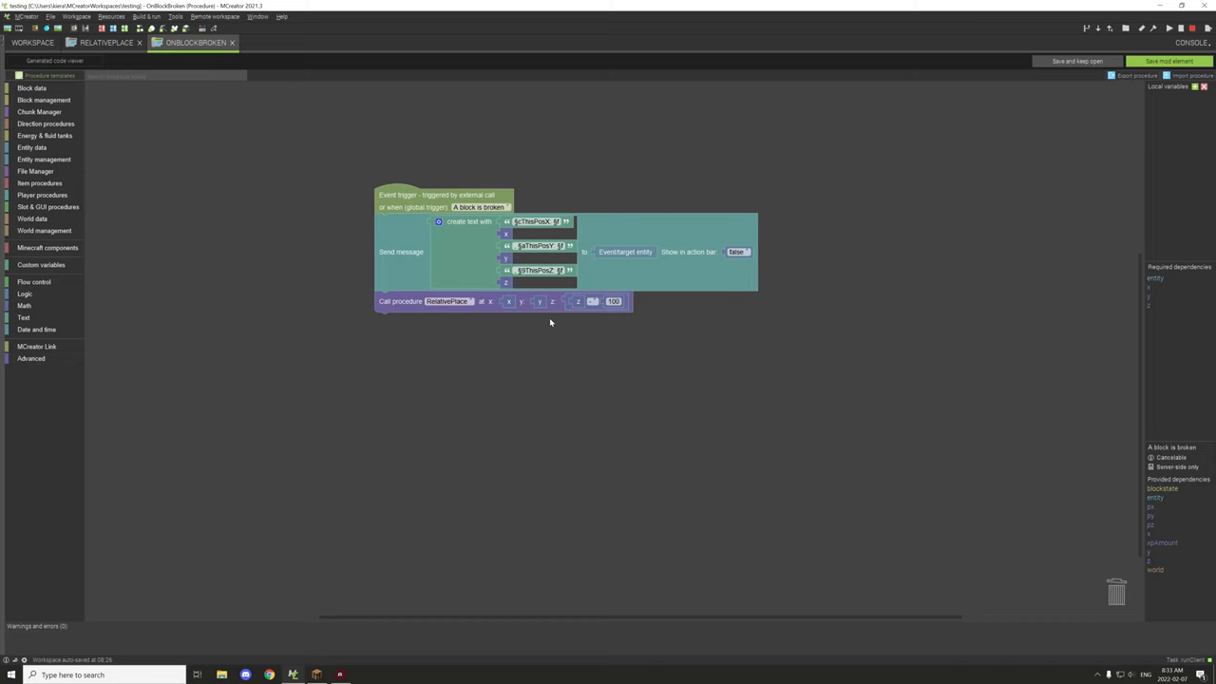
{"action": "mouse_move", "coordinate": [527, 321]}
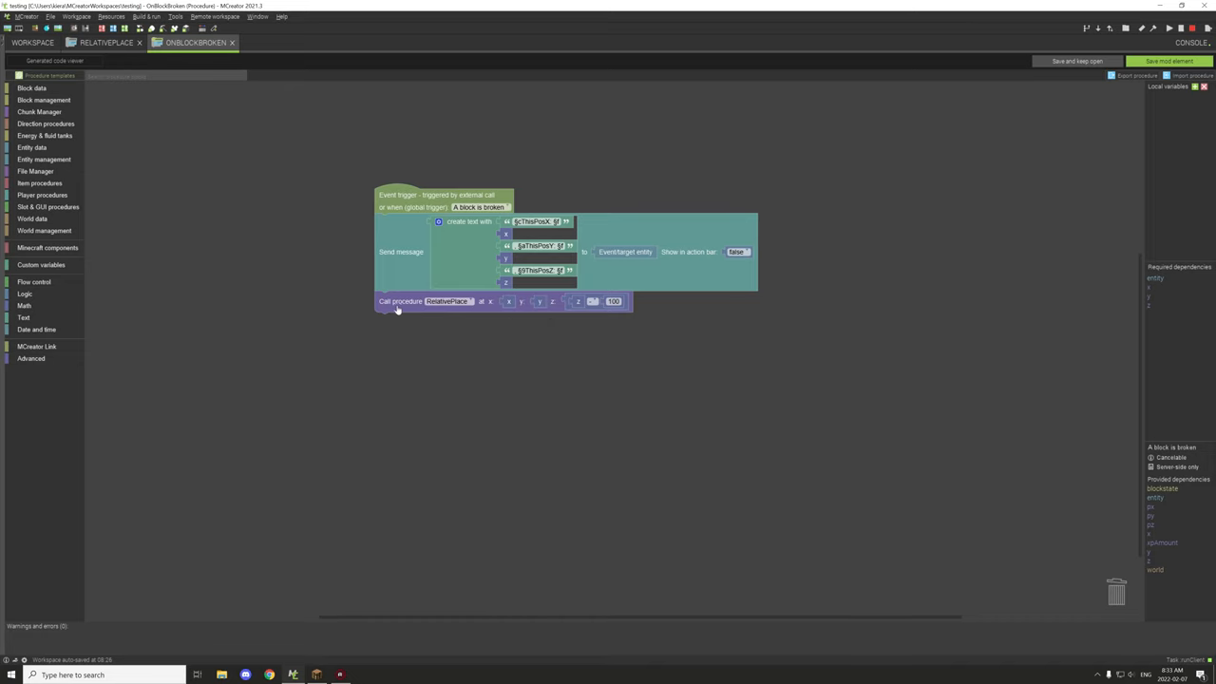
{"action": "mouse_move", "coordinate": [401, 304]}
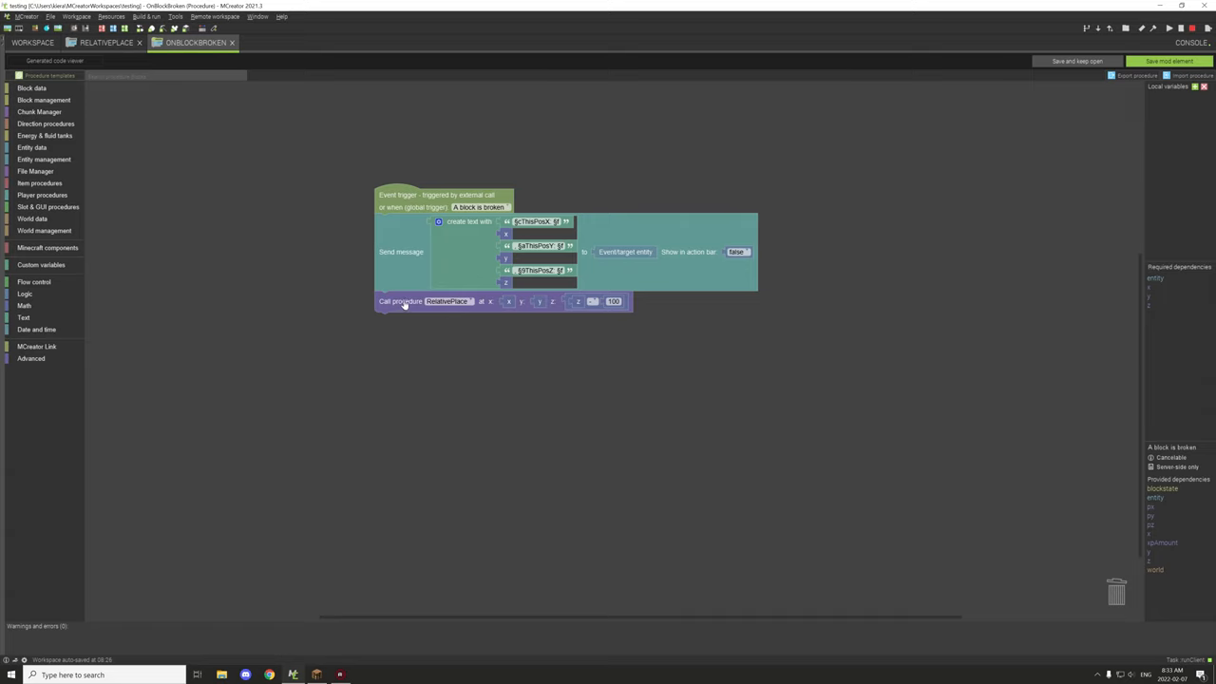